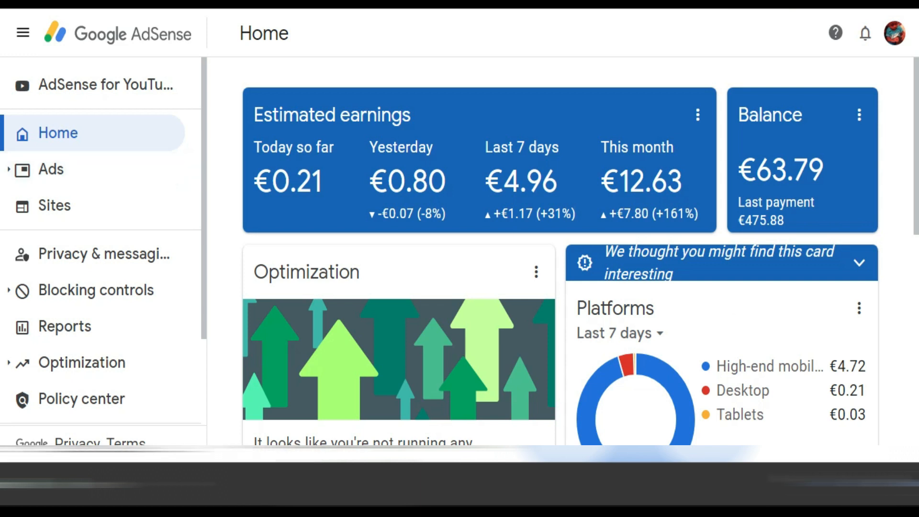
- Go to Reports and browse the saved reports list down to the Ad networks report
scroll("down", 3)
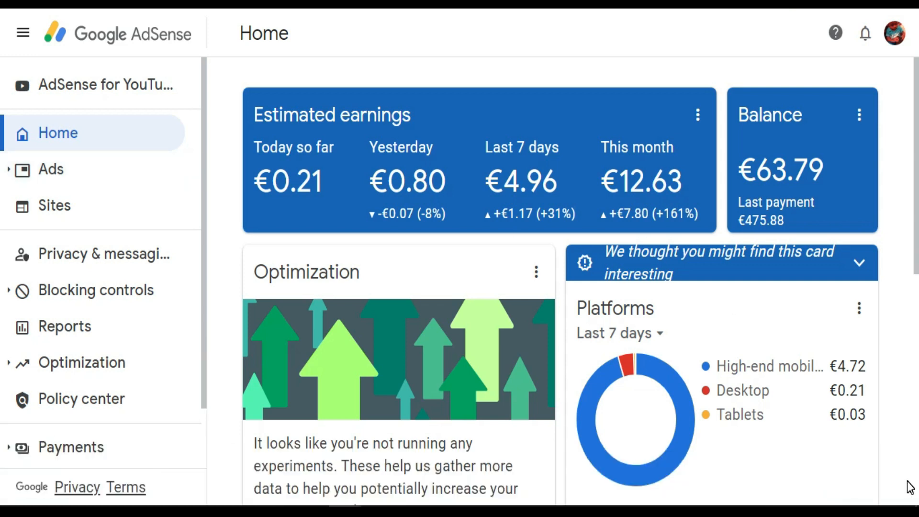
mouse_move(125, 170)
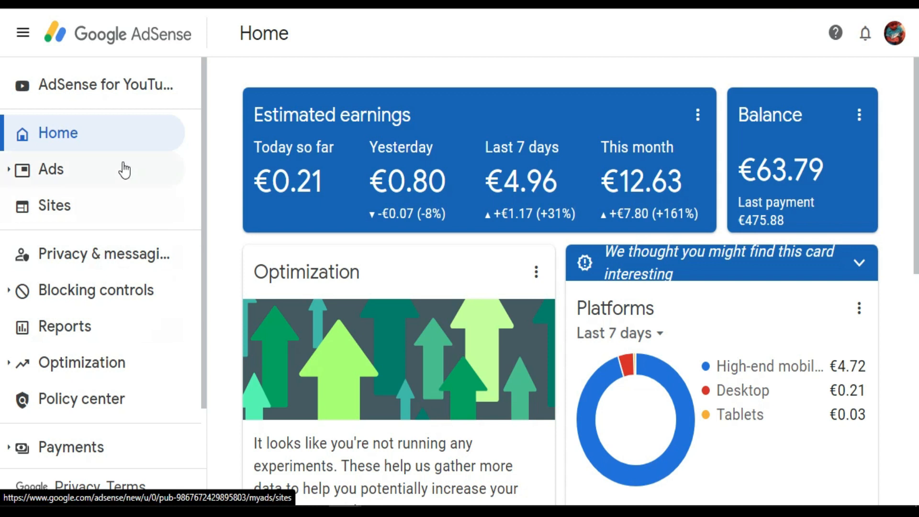
mouse_move(136, 210)
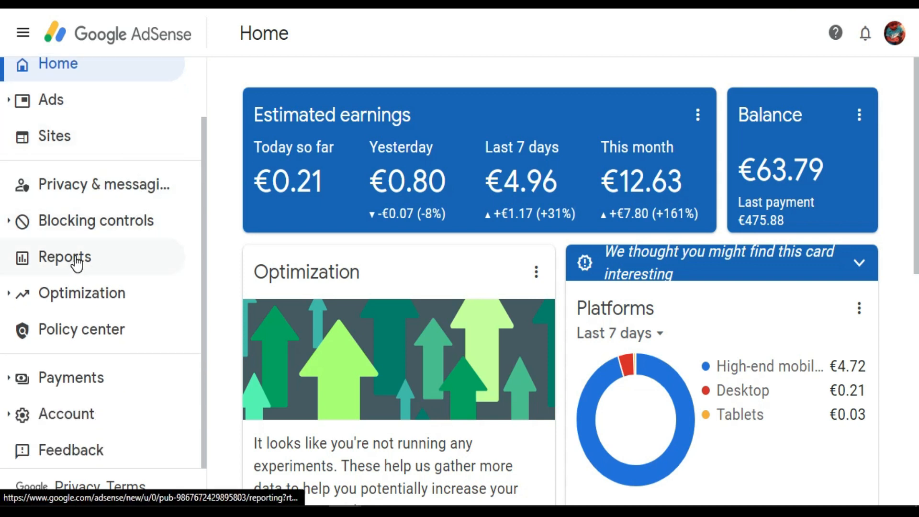
left_click(64, 256)
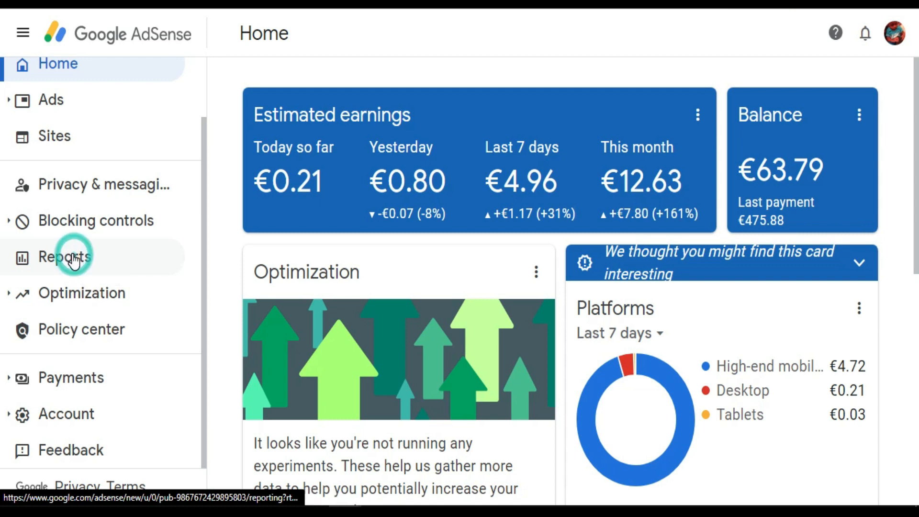
left_click(65, 257)
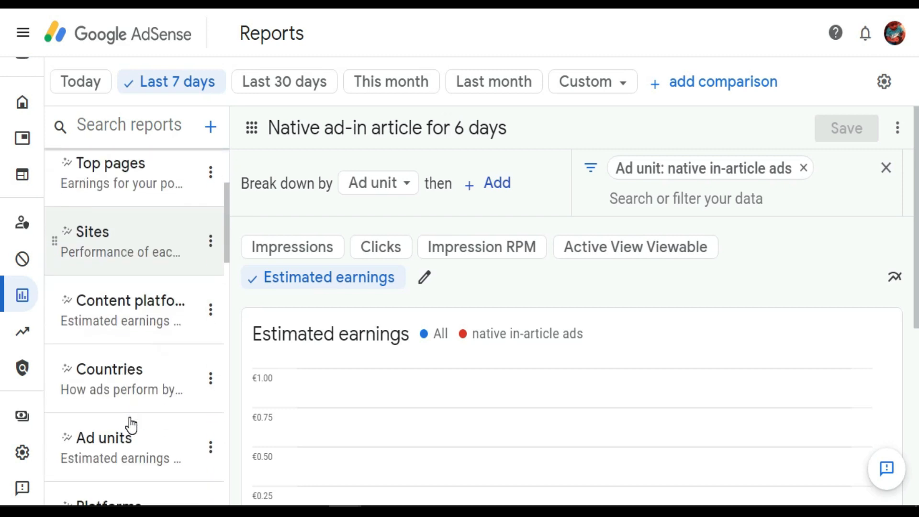
scroll("down", 3)
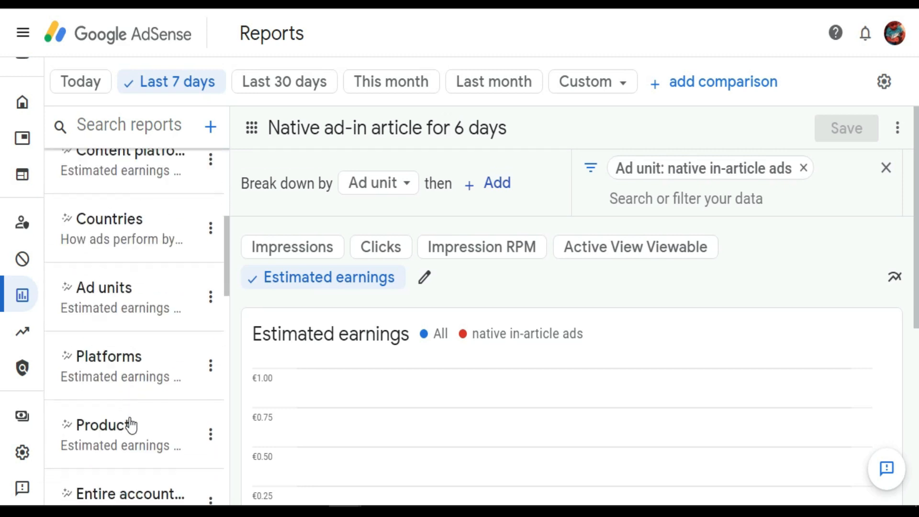
scroll("down", 3)
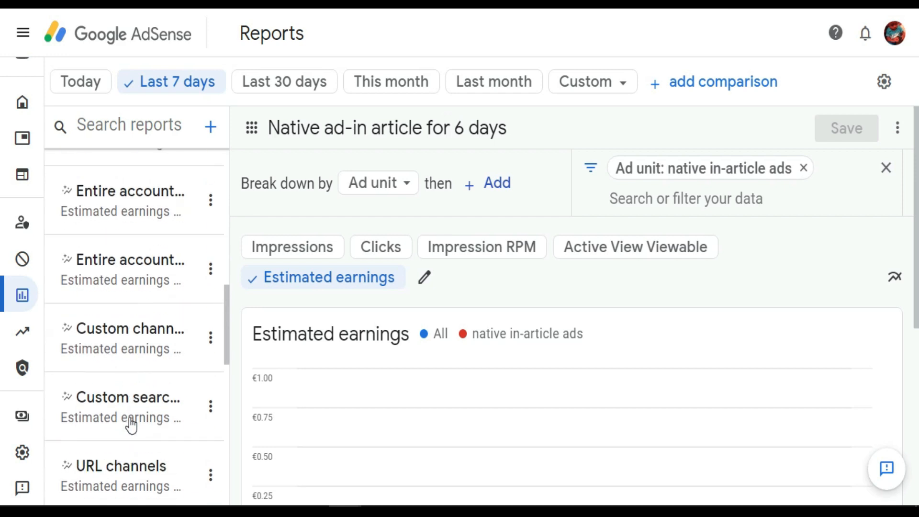
scroll("down", 3)
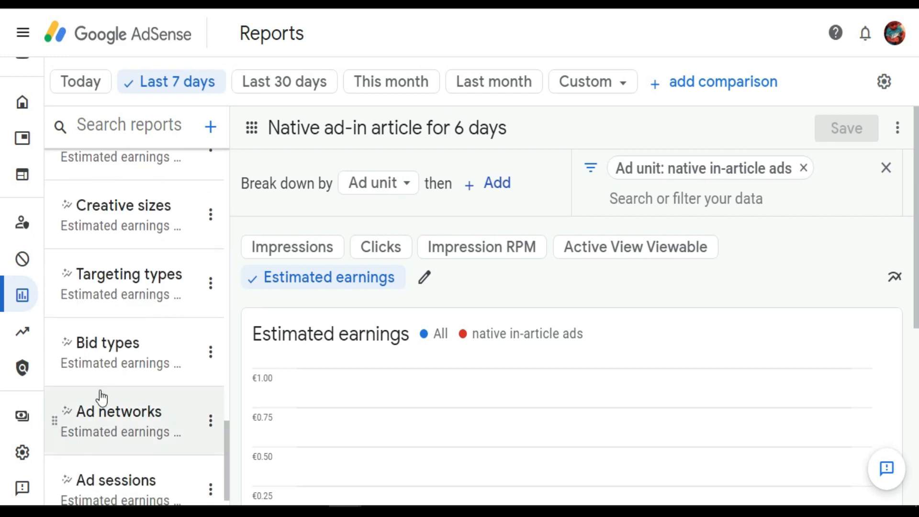
mouse_move(124, 424)
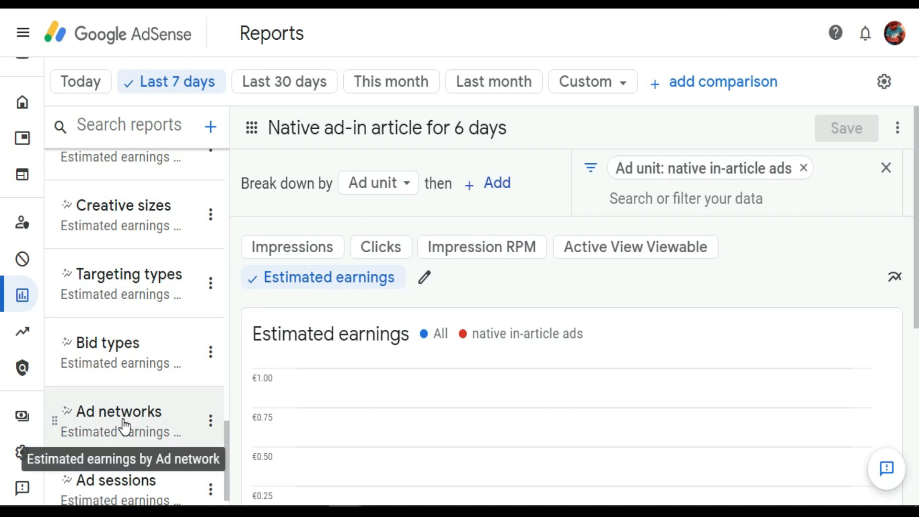
left_click(119, 411)
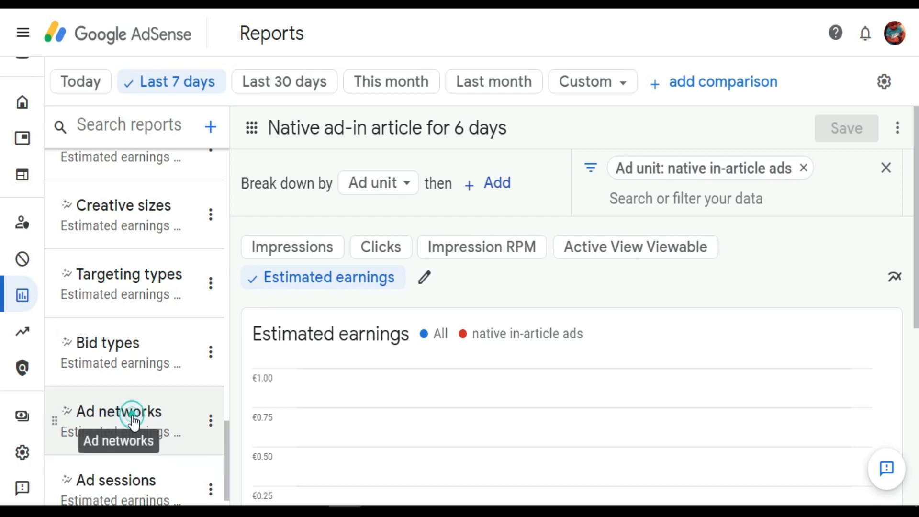
- Load the Ad networks report showing estimated earnings split by ad network
left_click(119, 410)
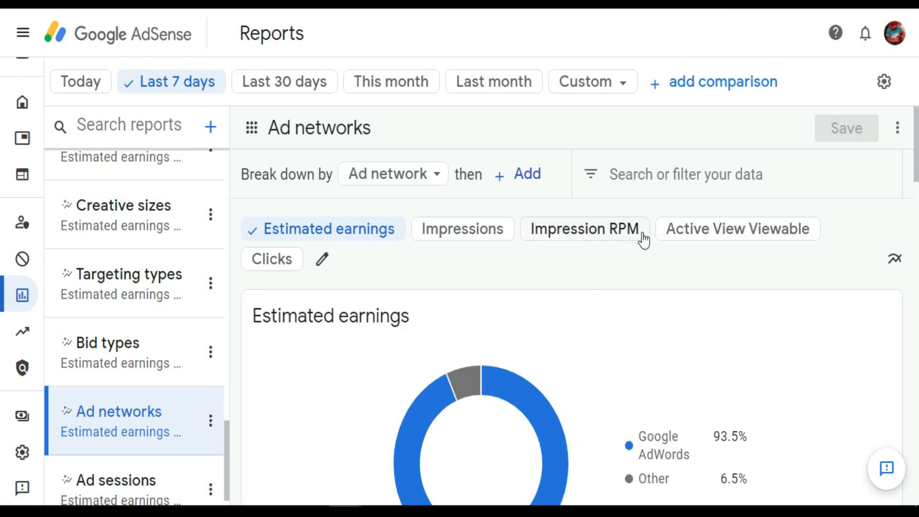
mouse_move(624, 242)
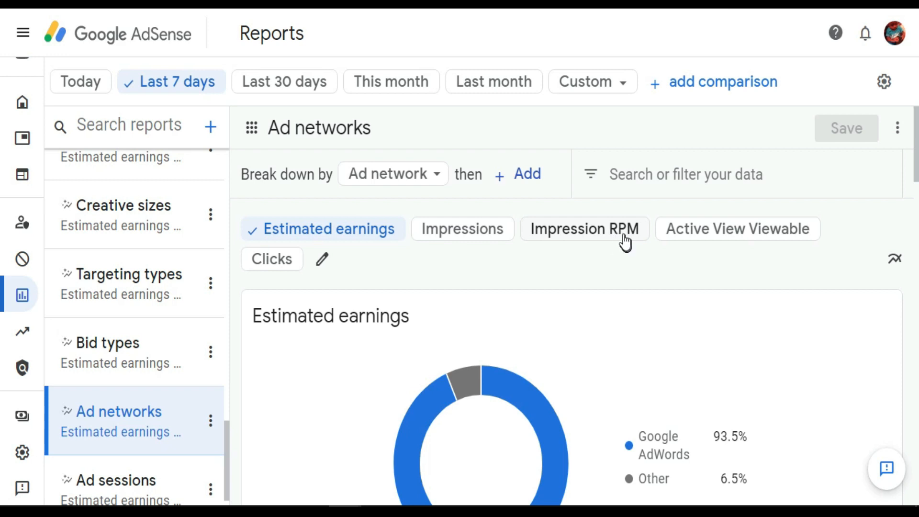
mouse_move(623, 240)
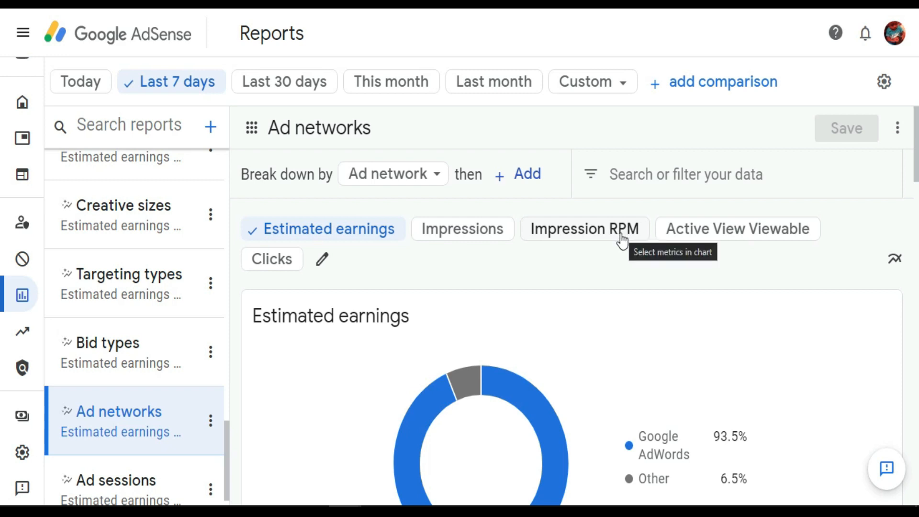
mouse_move(619, 242)
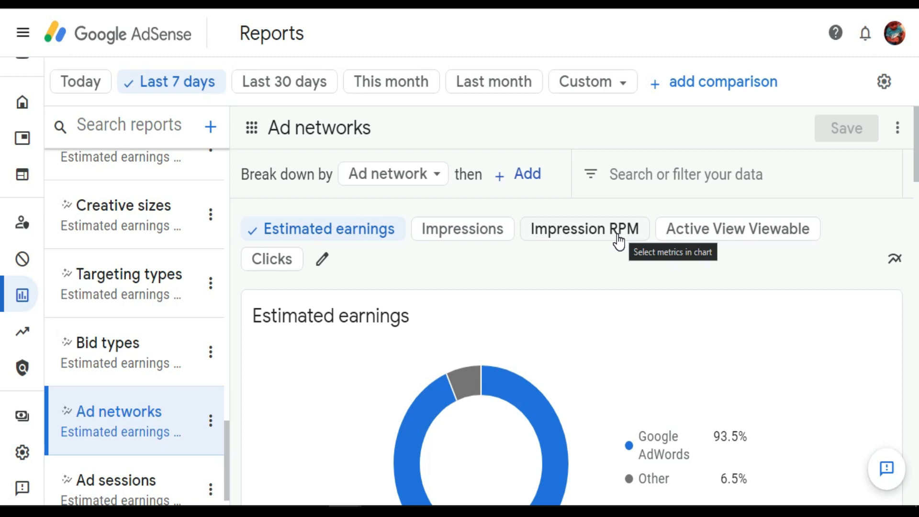
mouse_move(609, 238)
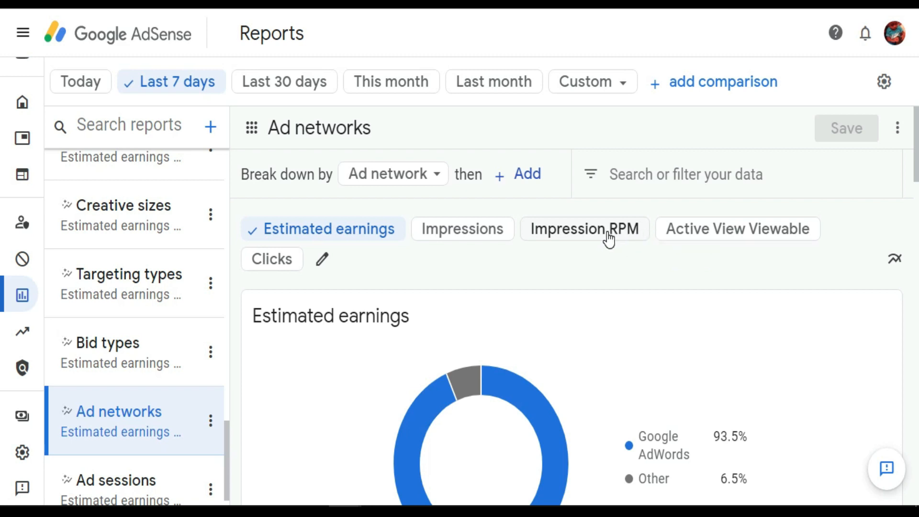
mouse_move(615, 235)
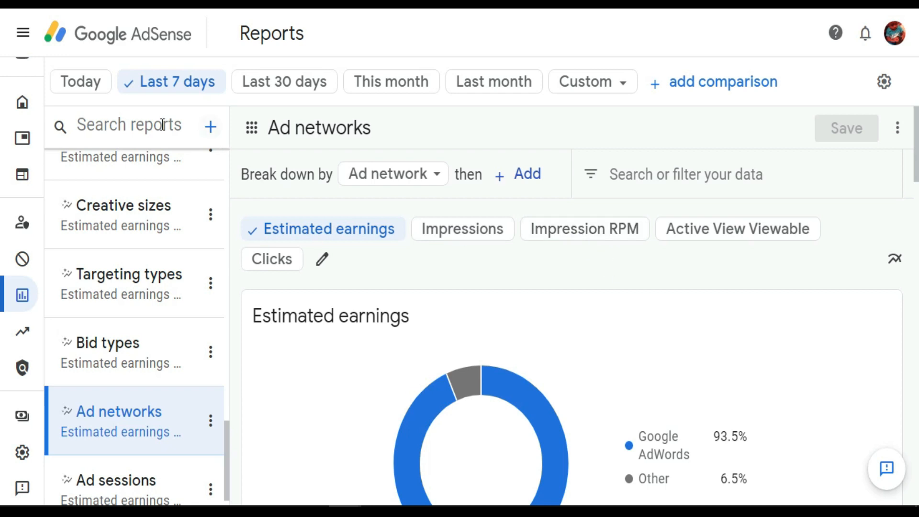
mouse_move(104, 100)
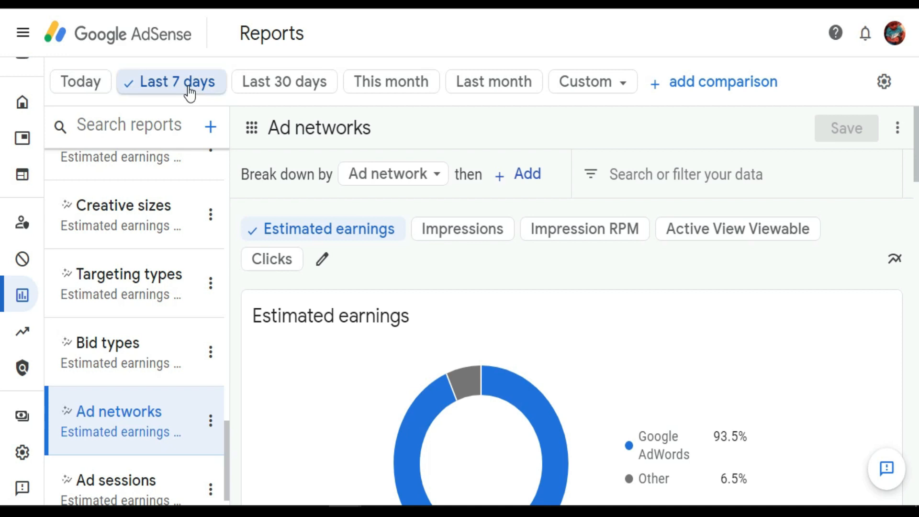
mouse_move(327, 89)
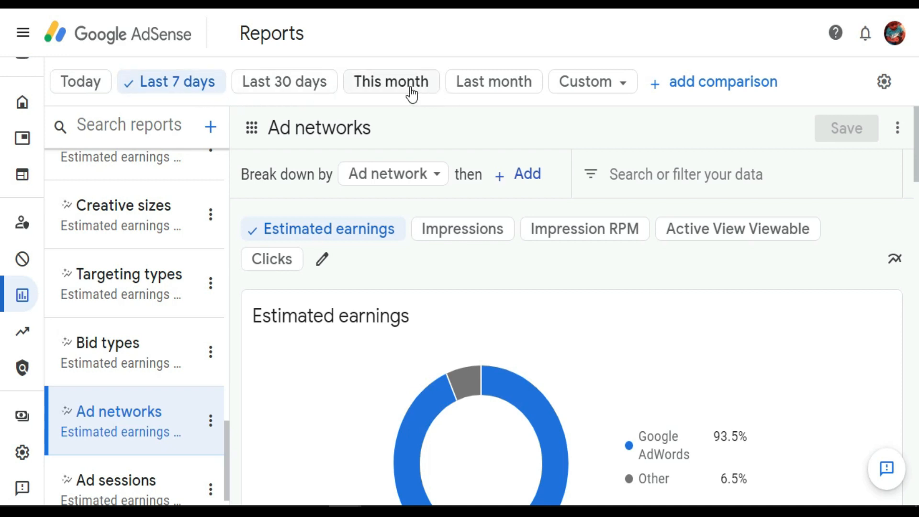
mouse_move(494, 82)
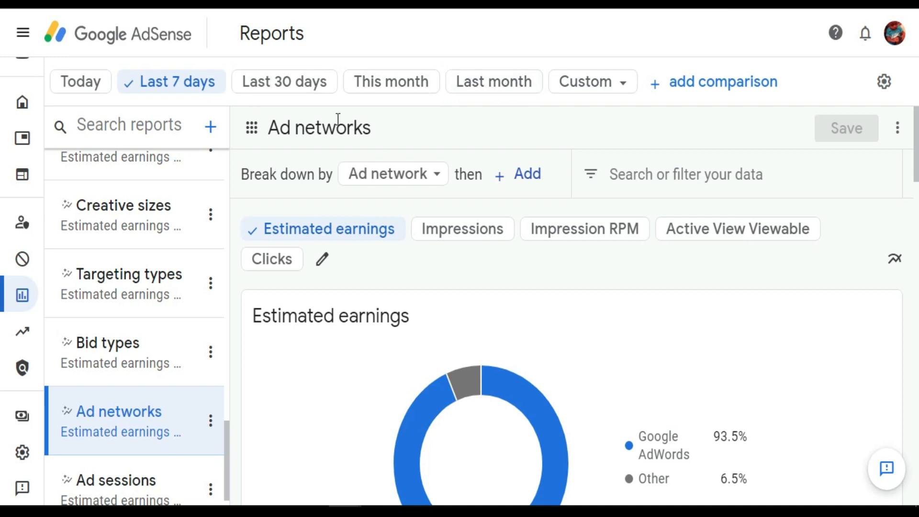
mouse_move(300, 81)
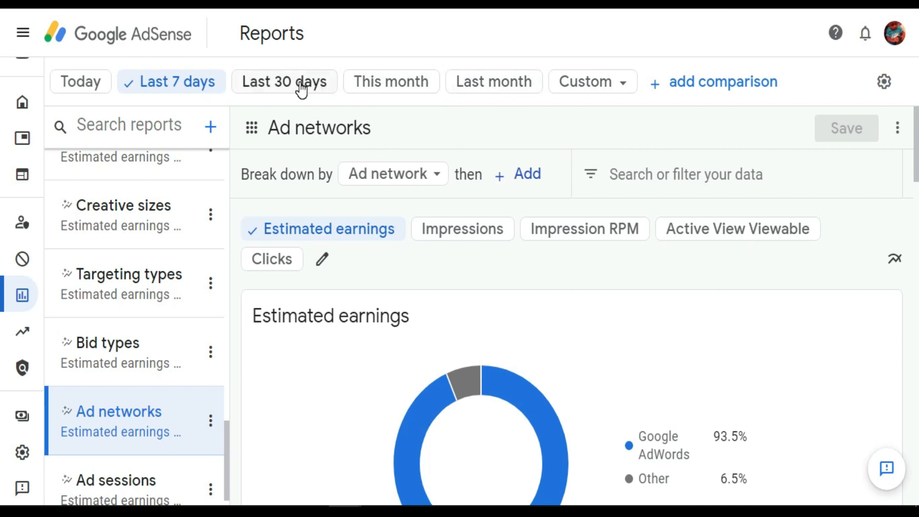
- Widen the Ad networks report to the last 30 days and review each network's earnings, impressions and RPM
left_click(283, 81)
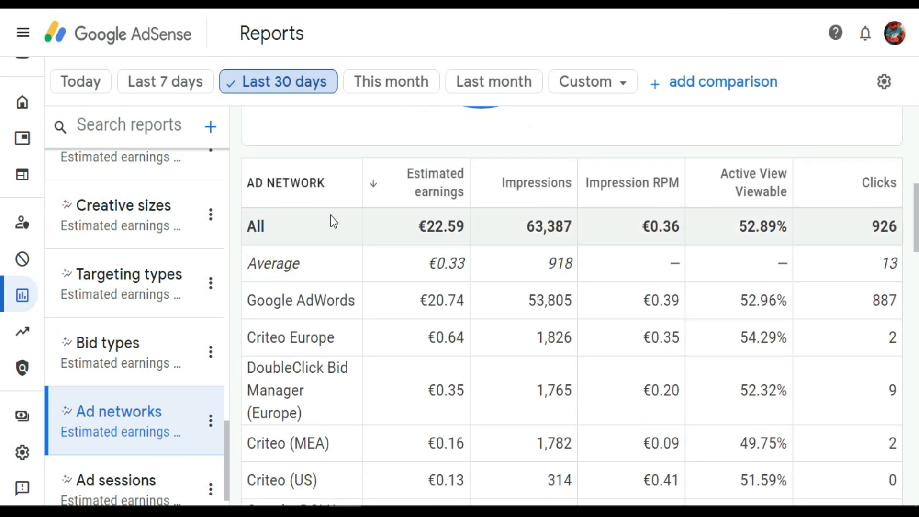
mouse_move(279, 242)
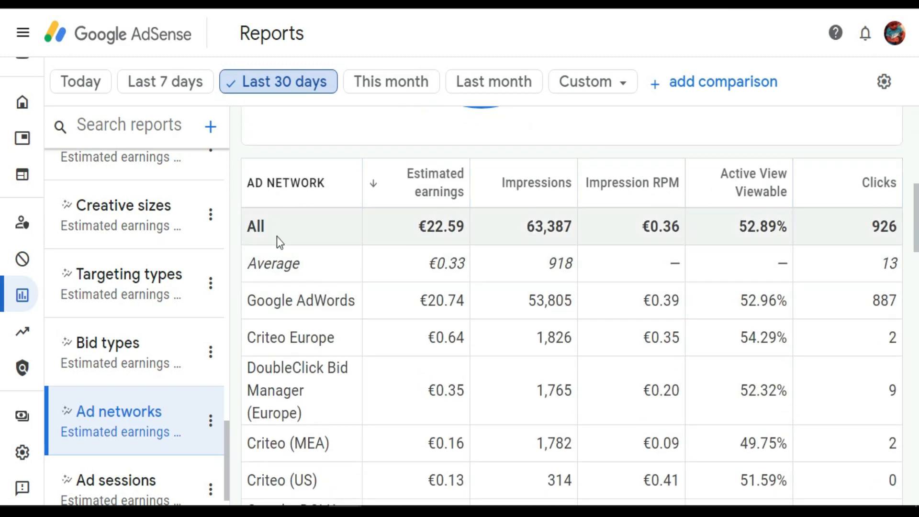
scroll("down", 3)
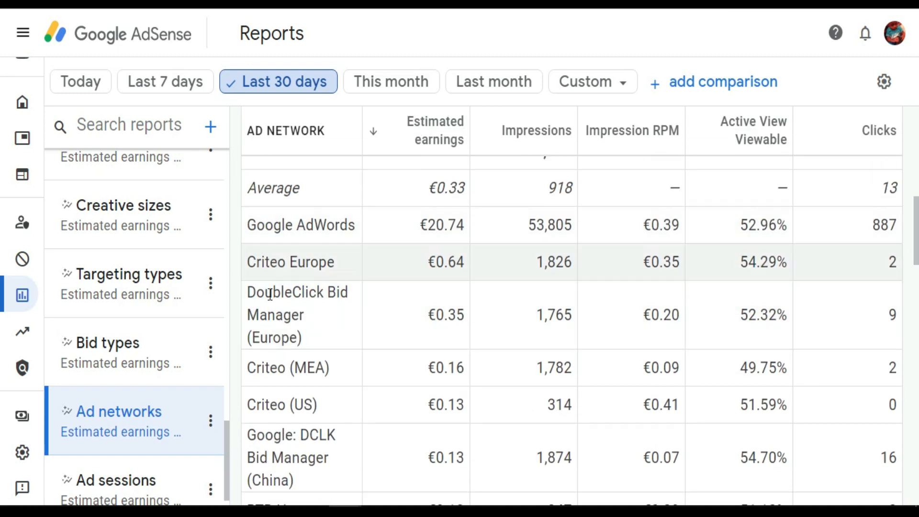
mouse_move(330, 262)
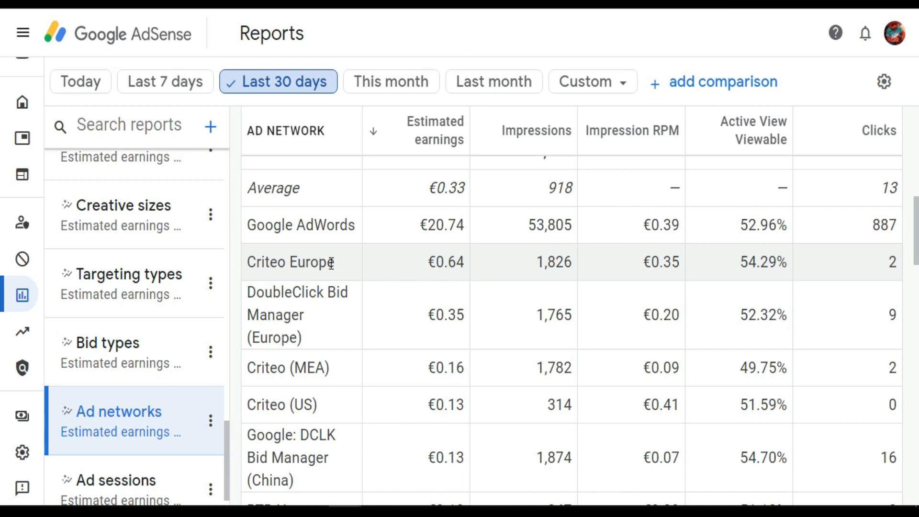
scroll("down", 3)
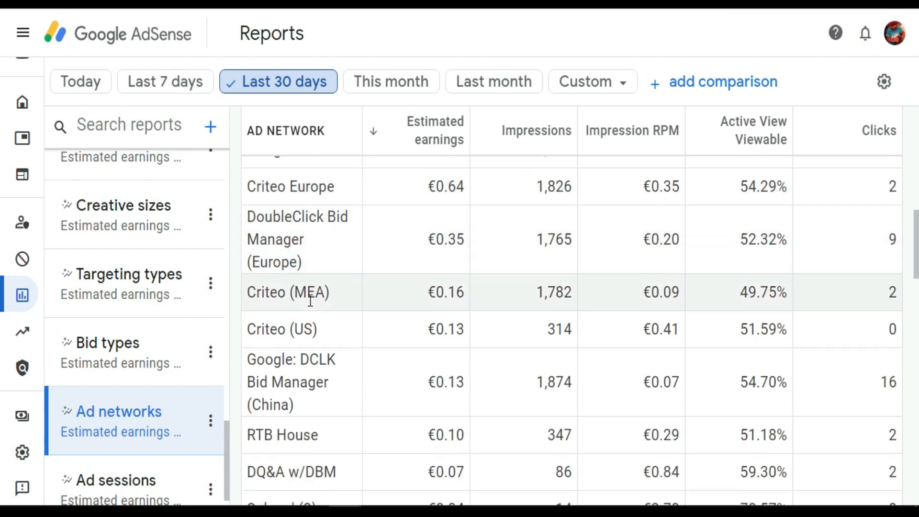
scroll("down", 3)
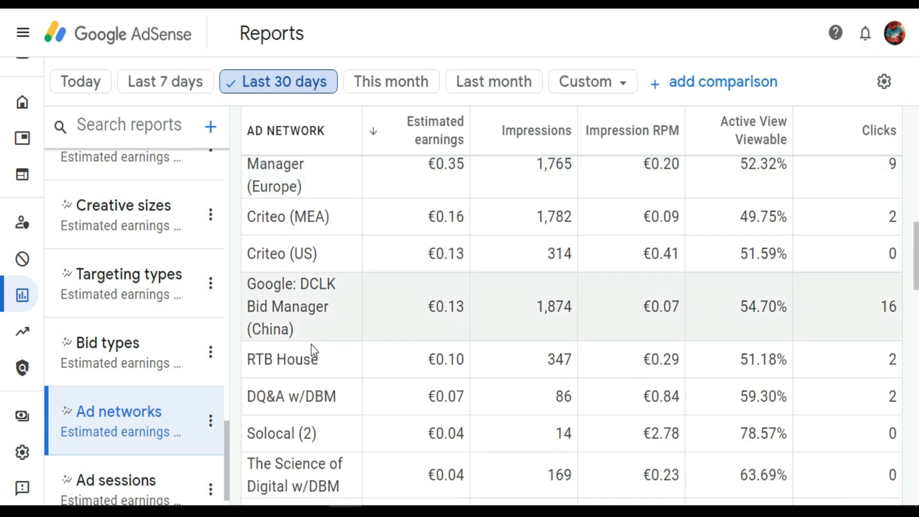
scroll("down", 3)
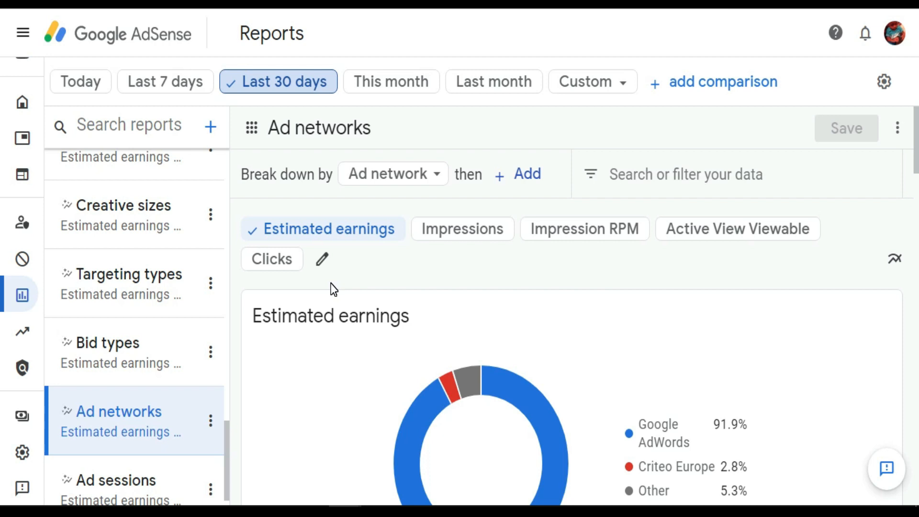
mouse_move(787, 261)
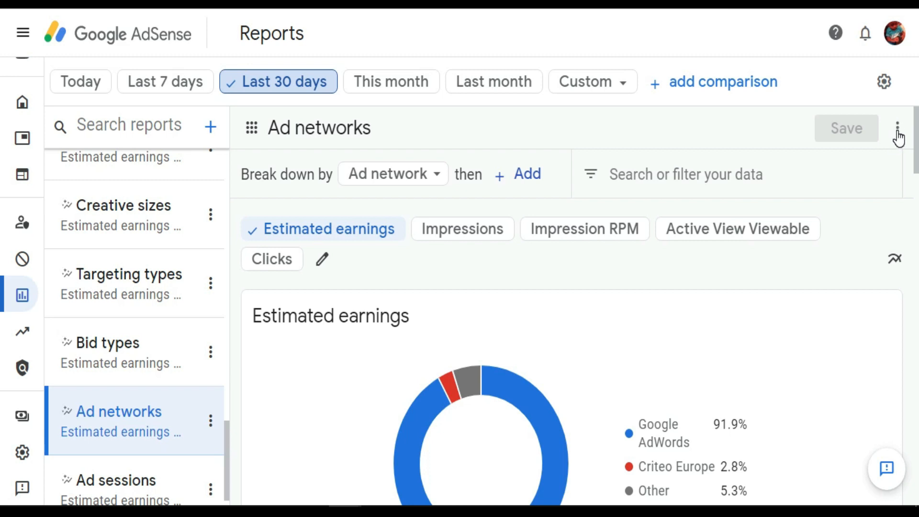
mouse_move(898, 130)
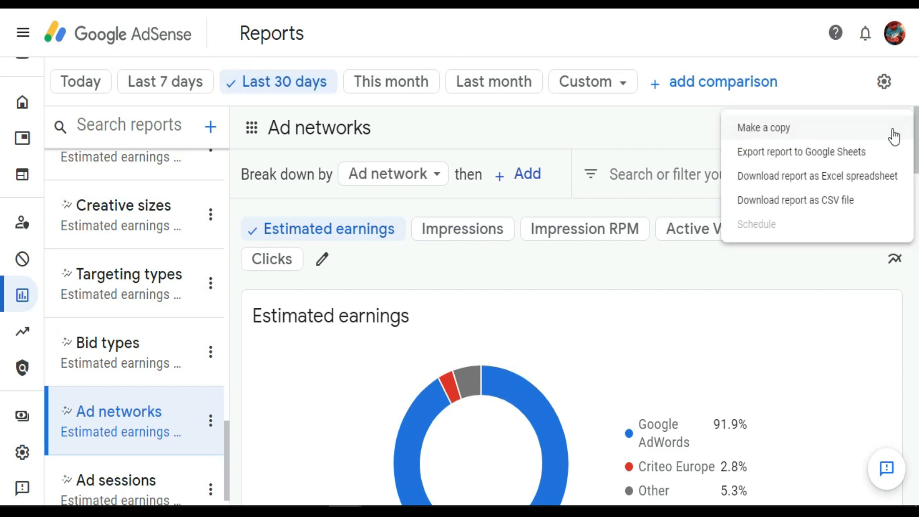
mouse_move(756, 151)
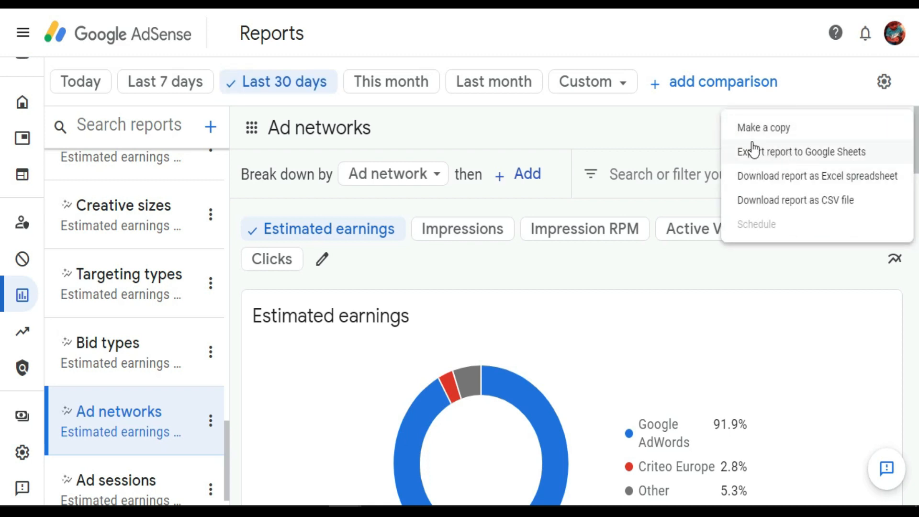
mouse_move(783, 157)
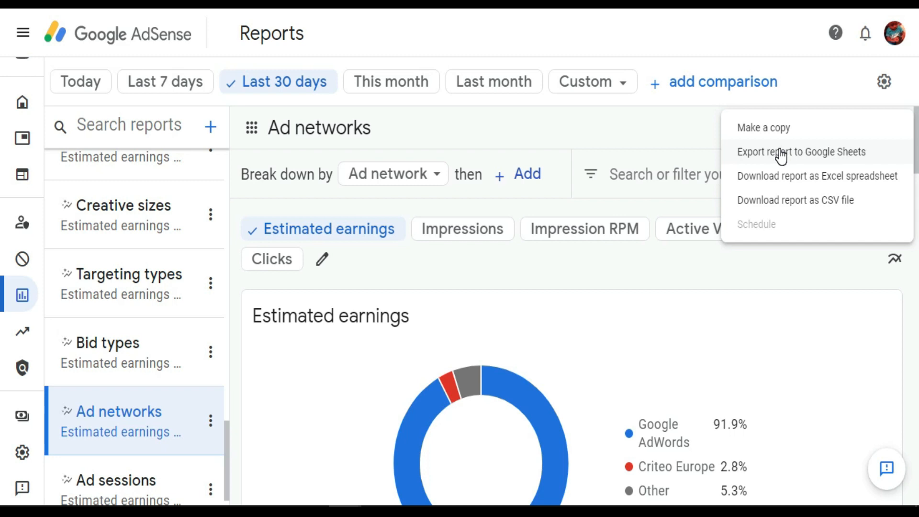
- Export the Ad networks report to Google Sheets and open the new spreadsheet in a new tab
left_click(801, 152)
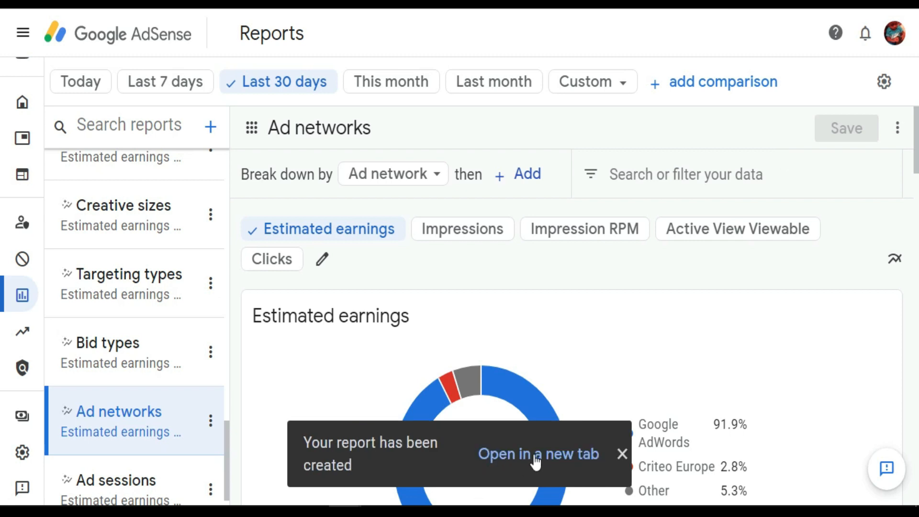
left_click(537, 453)
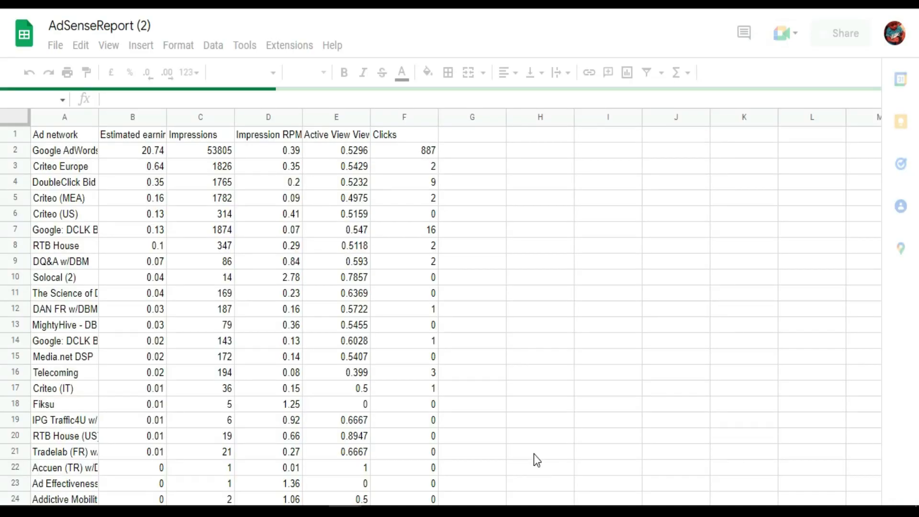
mouse_move(357, 347)
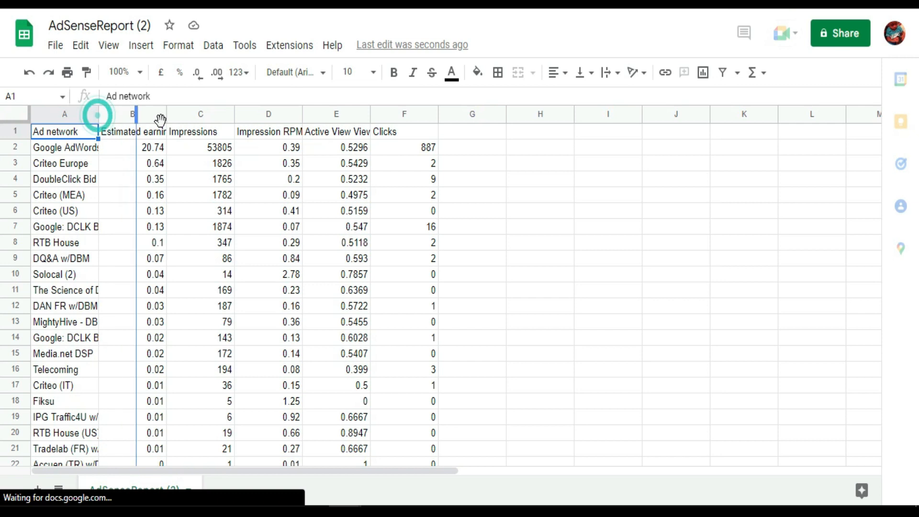
- Auto-fit column A so the full ad network names show in the exported sheet
double_click(135, 114)
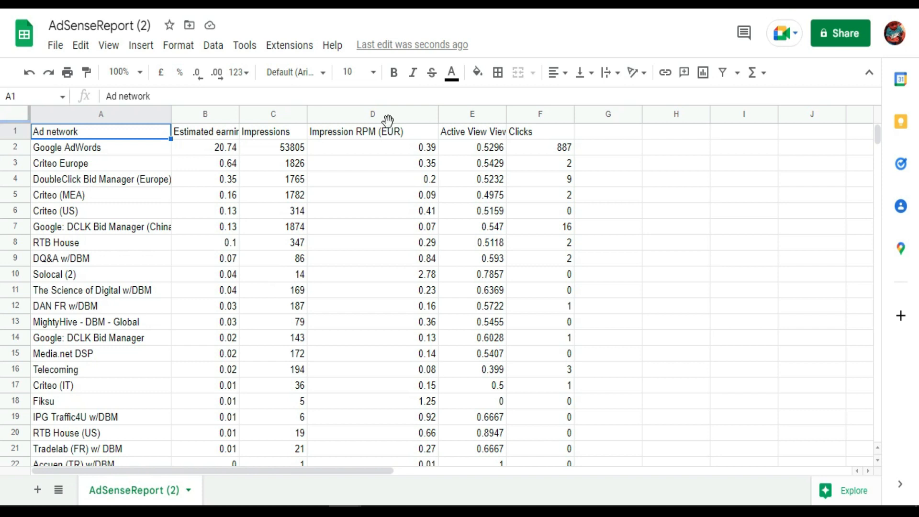
left_click(372, 131)
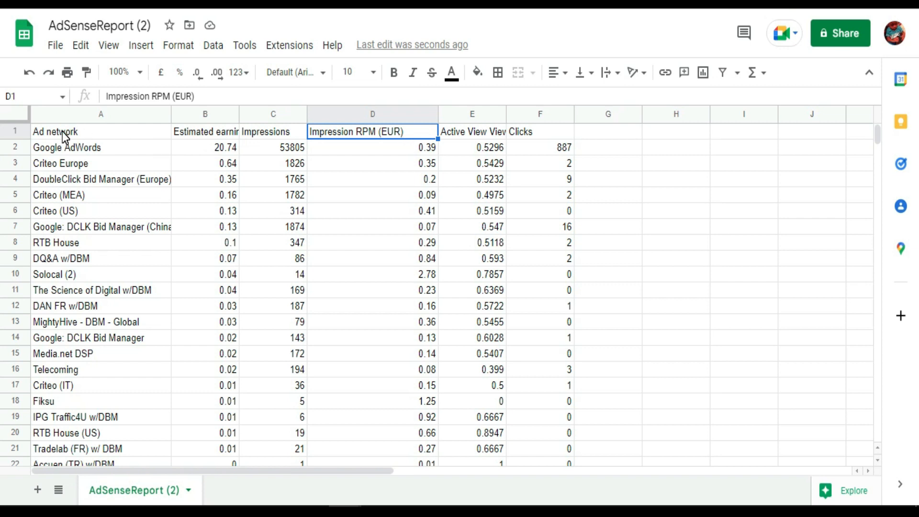
left_click(55, 131)
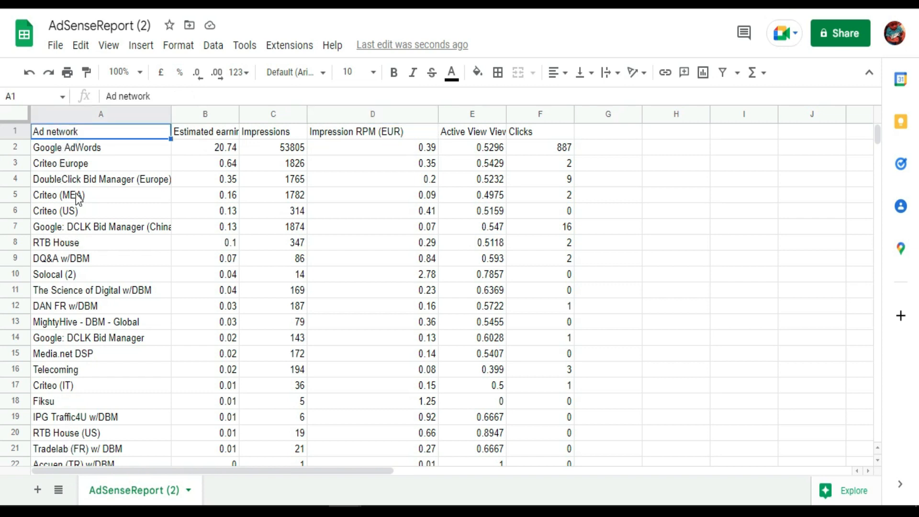
mouse_move(439, 215)
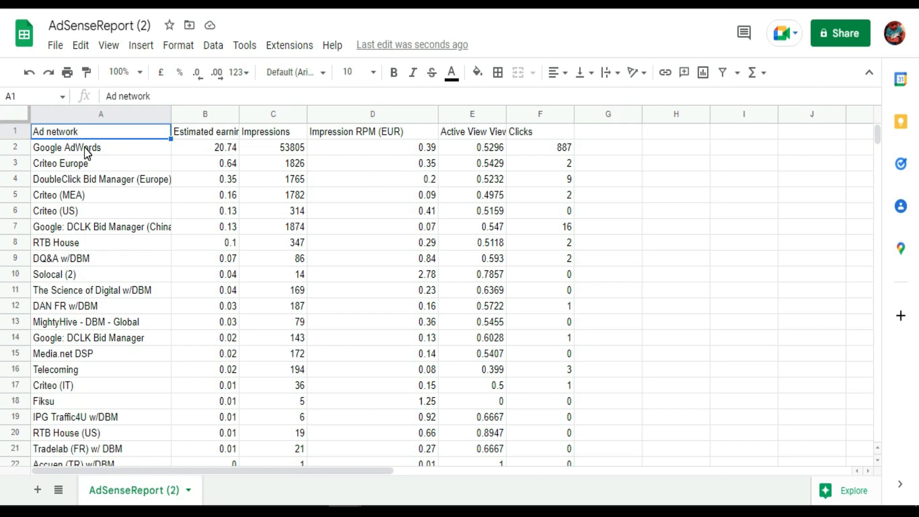
mouse_move(433, 156)
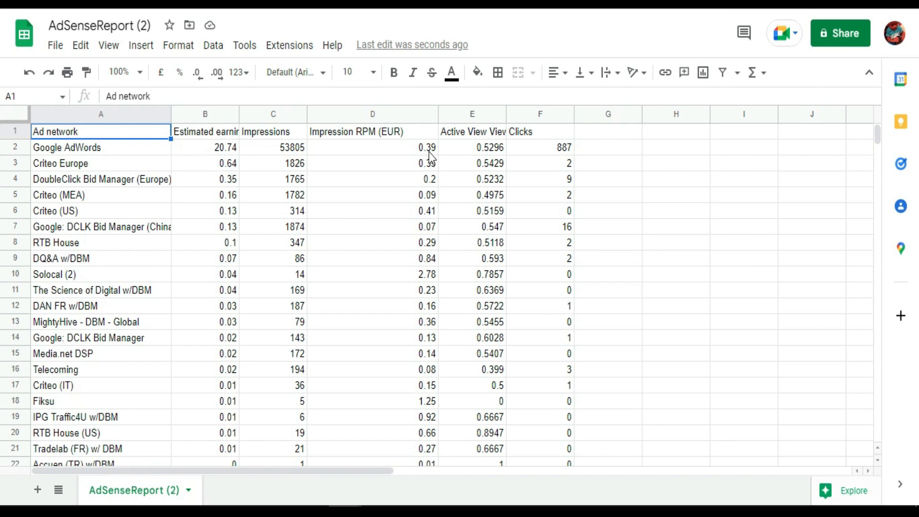
mouse_move(432, 166)
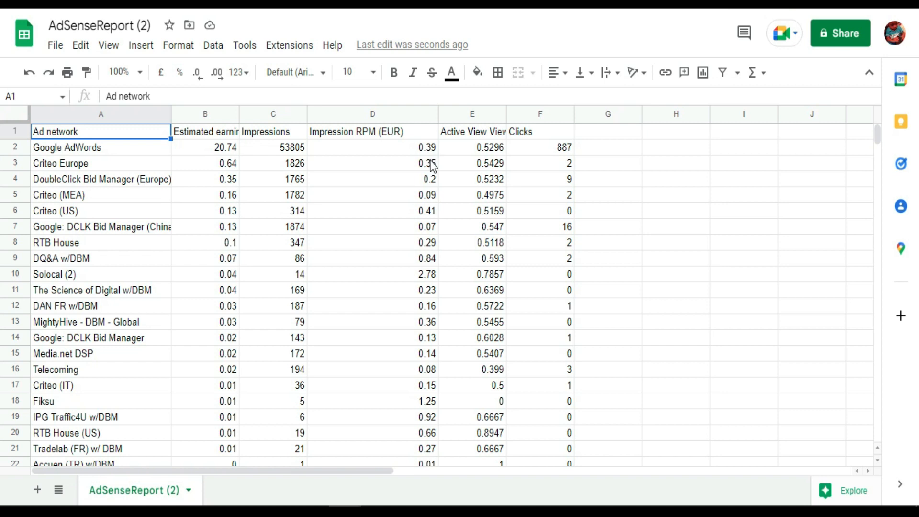
mouse_move(351, 367)
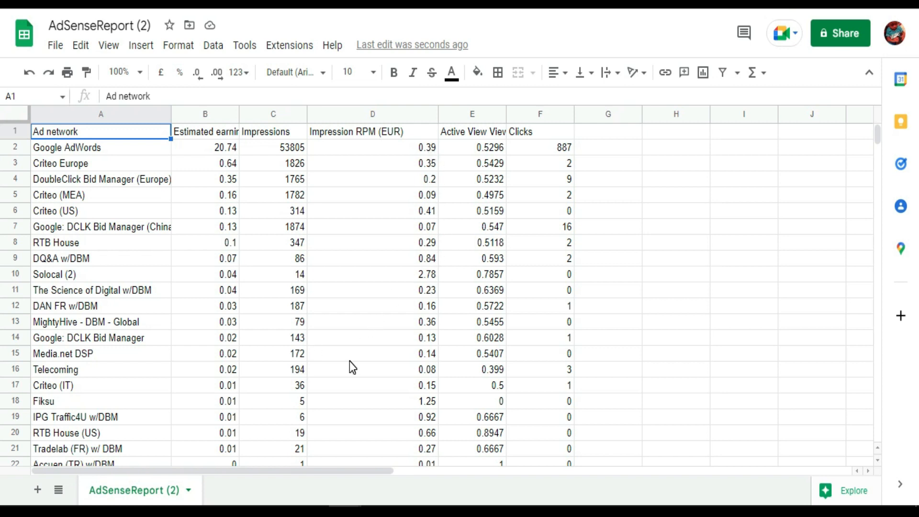
scroll("down", 3)
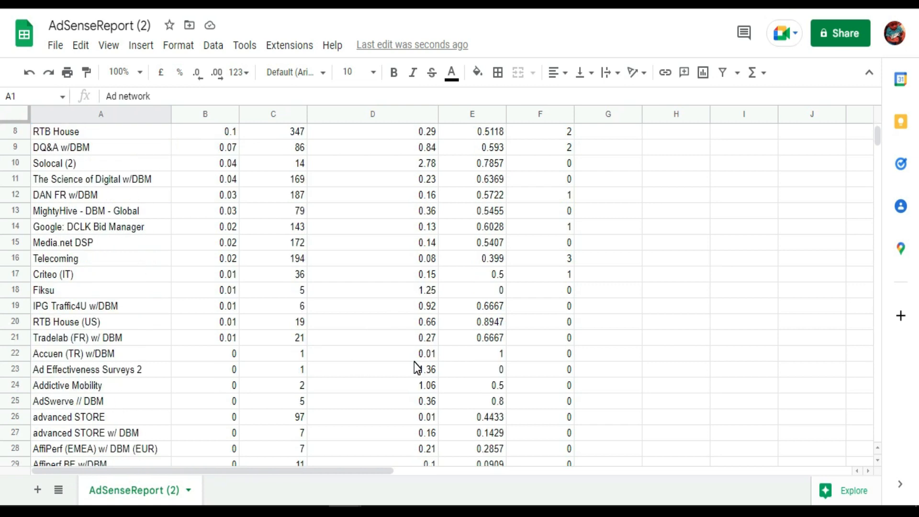
scroll("down", 3)
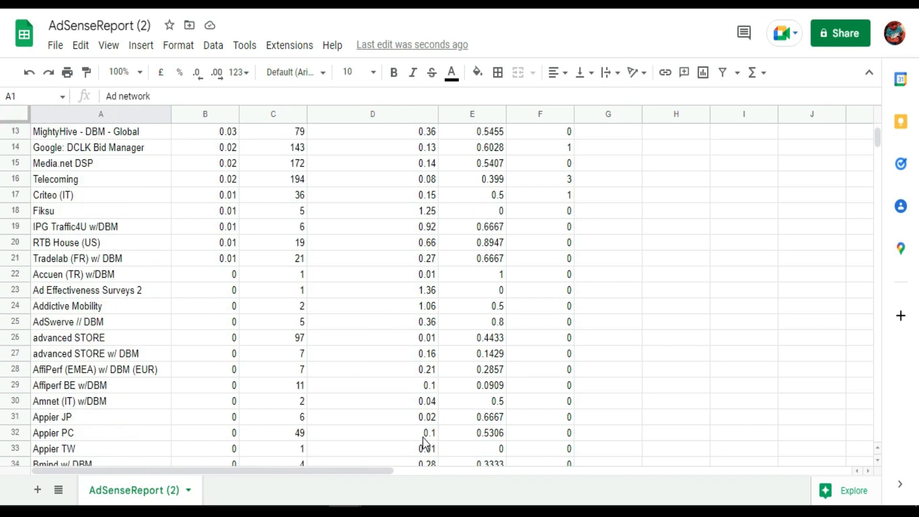
left_click(372, 433)
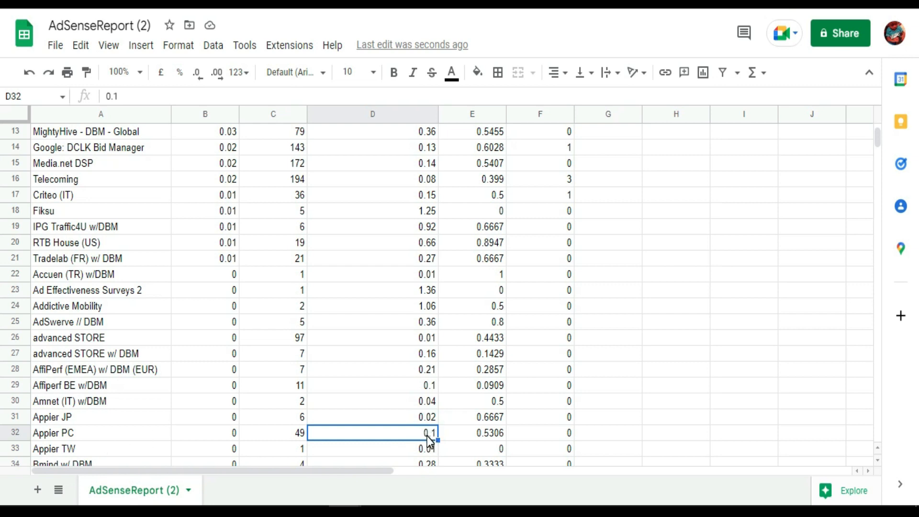
mouse_move(430, 391)
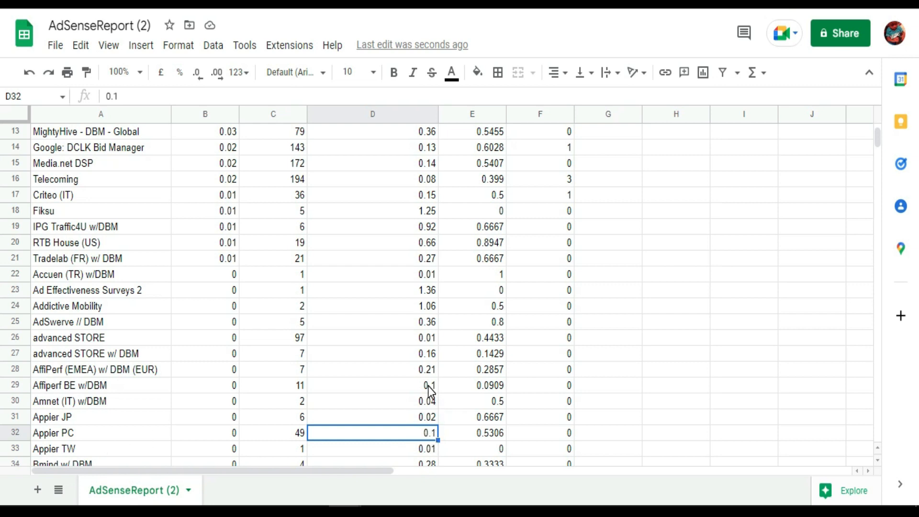
left_click(373, 448)
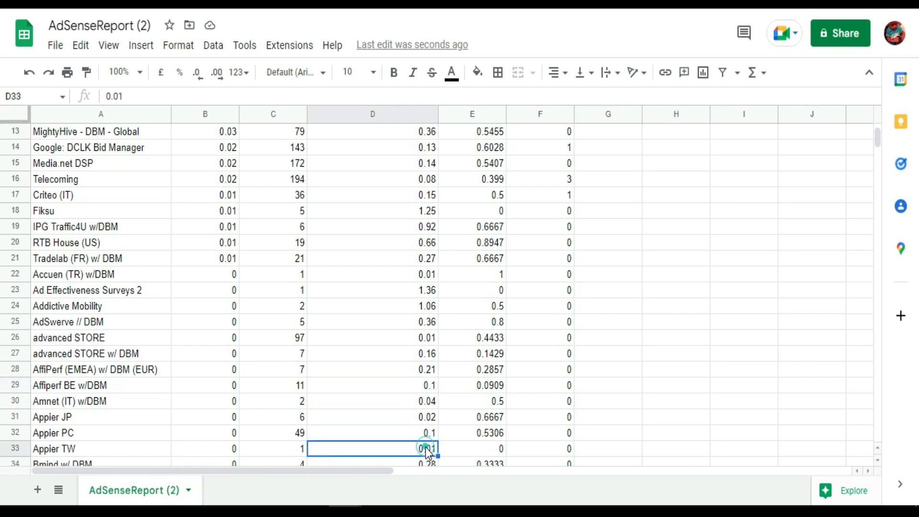
scroll("down", 3)
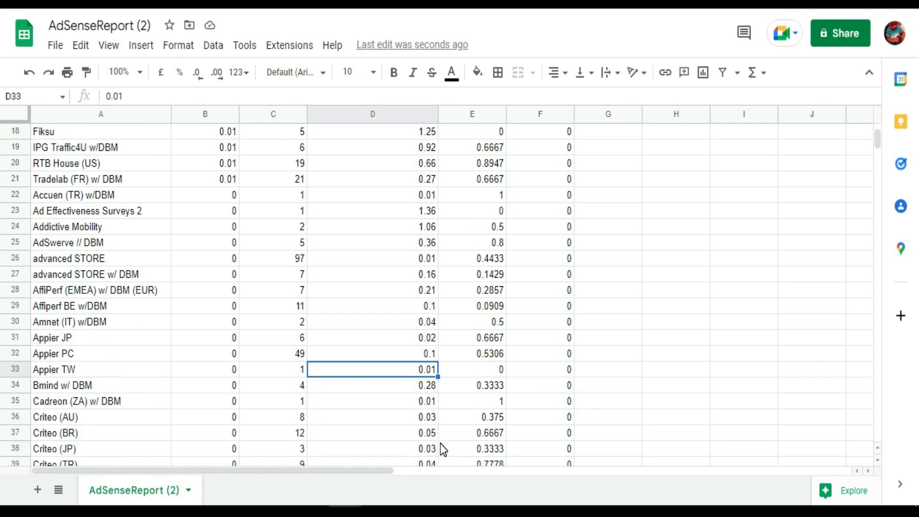
scroll("down", 3)
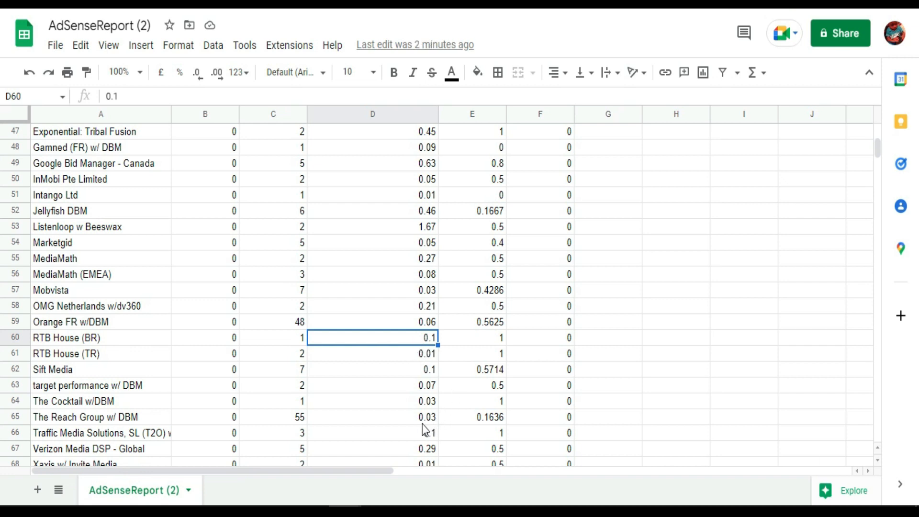
scroll("down", 3)
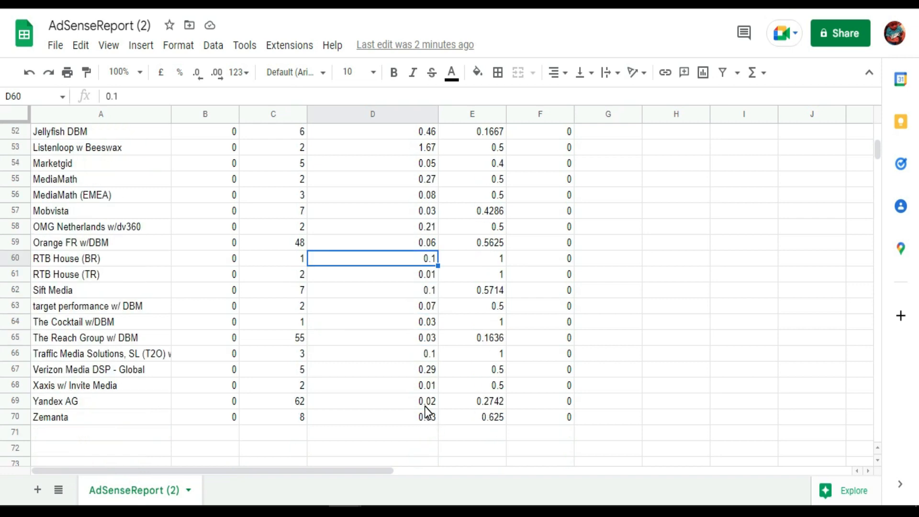
left_click(372, 401)
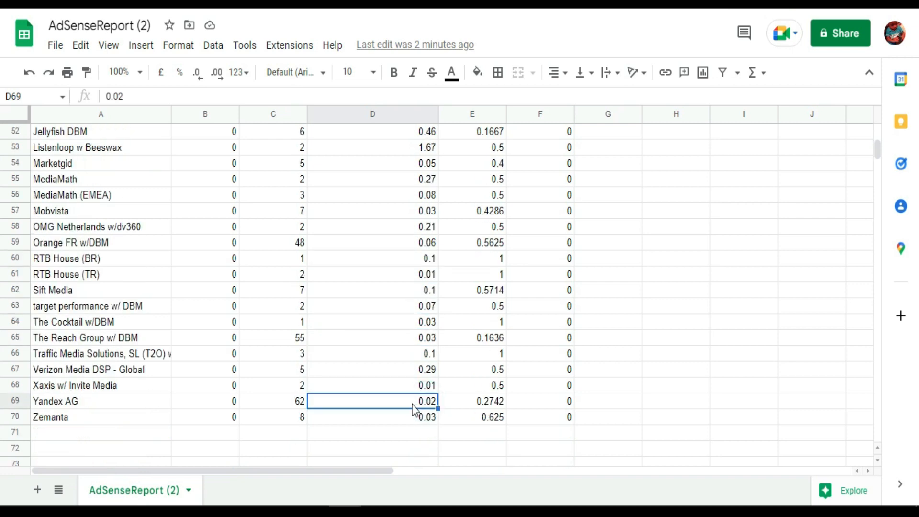
left_click(81, 401)
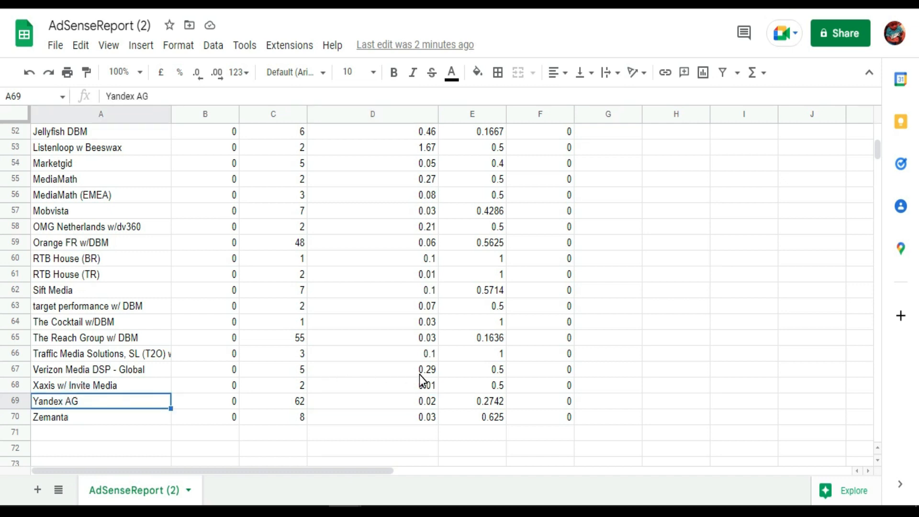
mouse_move(427, 264)
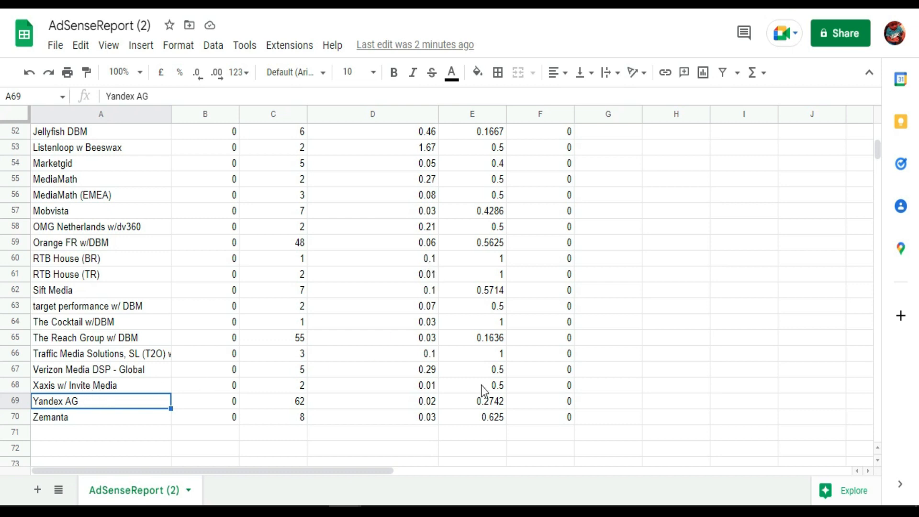
mouse_move(425, 363)
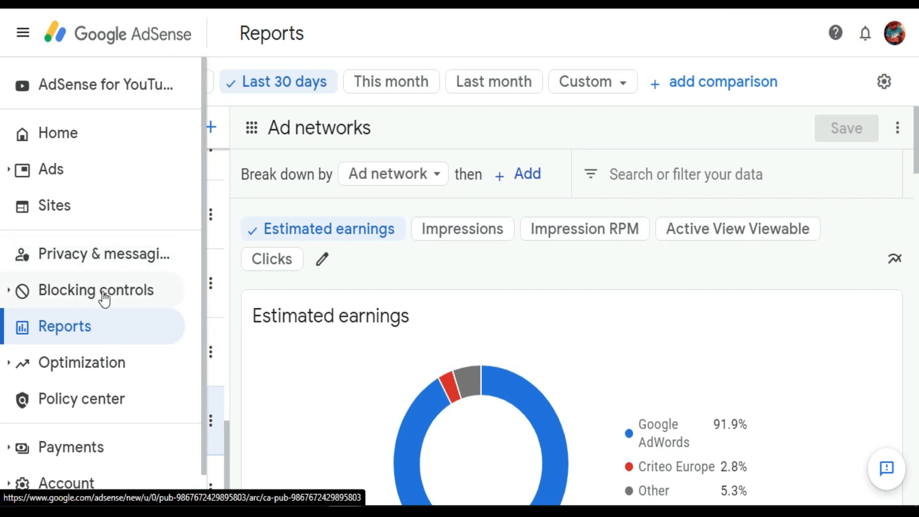
- Go to Blocking controls for All sites and choose Manage Ad networks
left_click(95, 289)
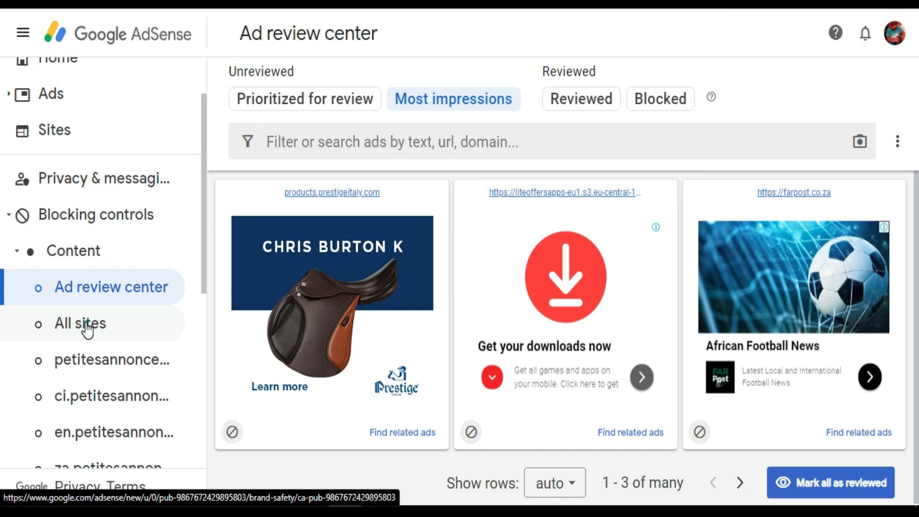
left_click(80, 322)
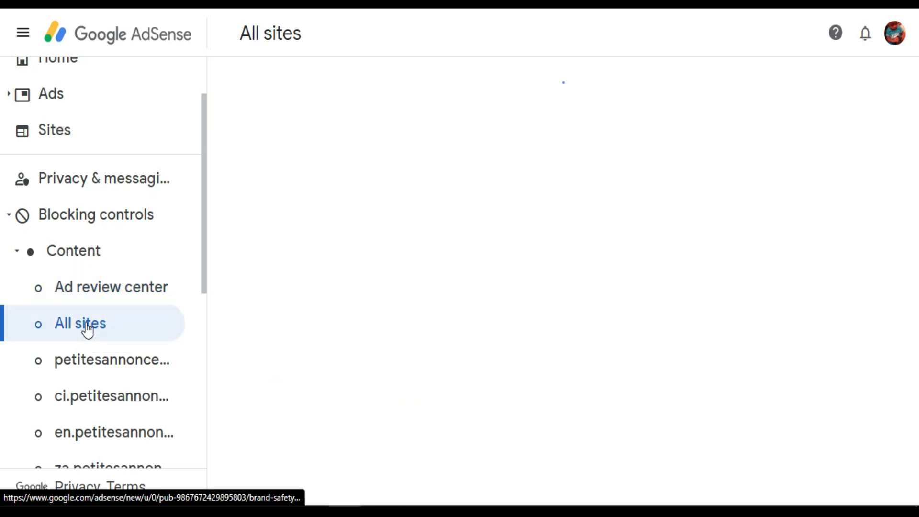
left_click(79, 323)
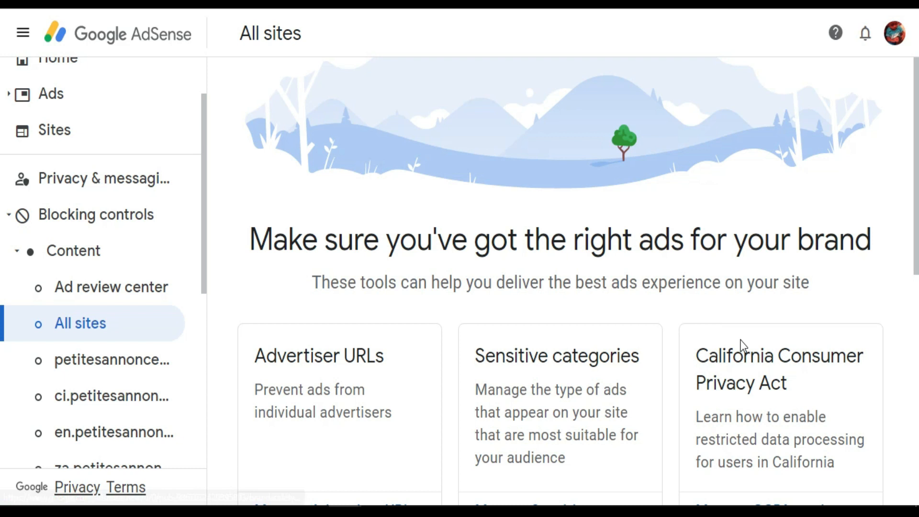
scroll("down", 3)
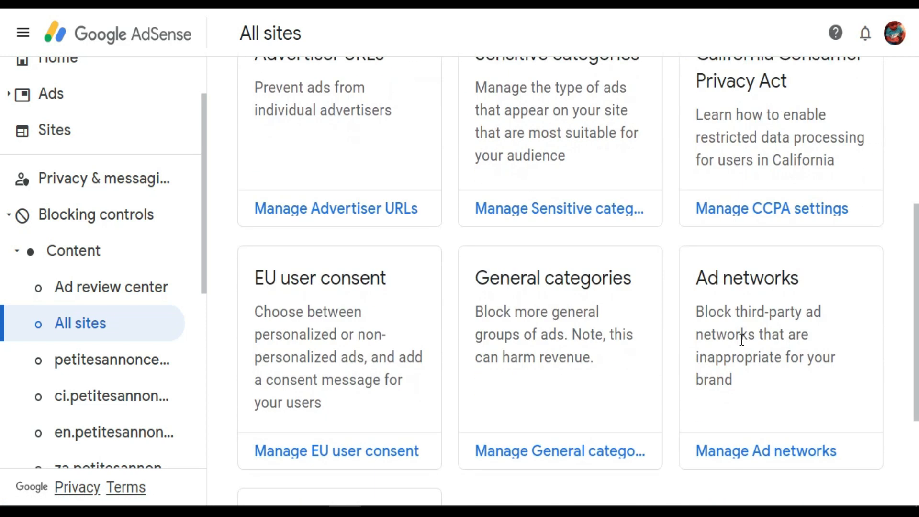
scroll("down", 3)
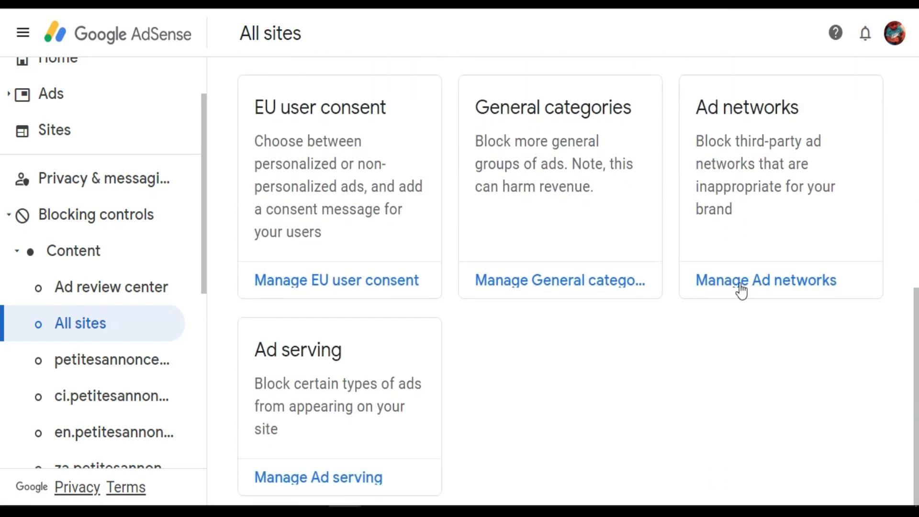
mouse_move(764, 280)
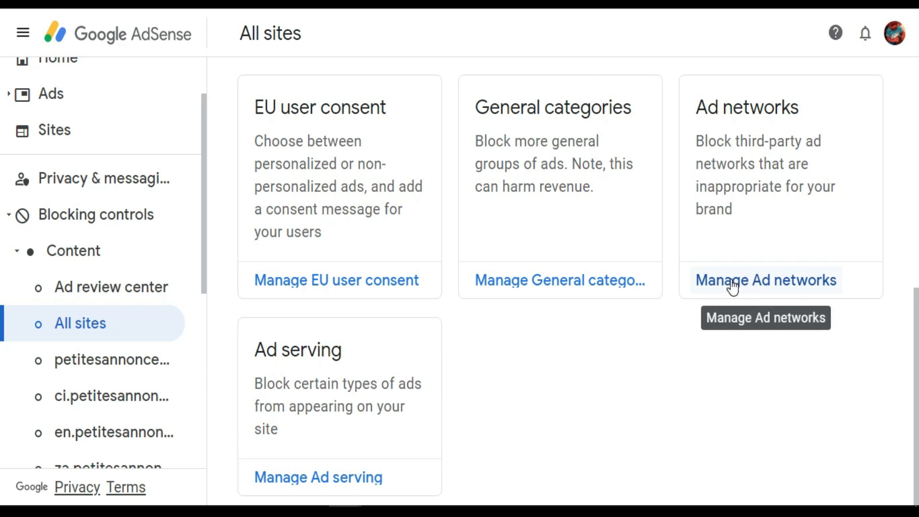
left_click(765, 280)
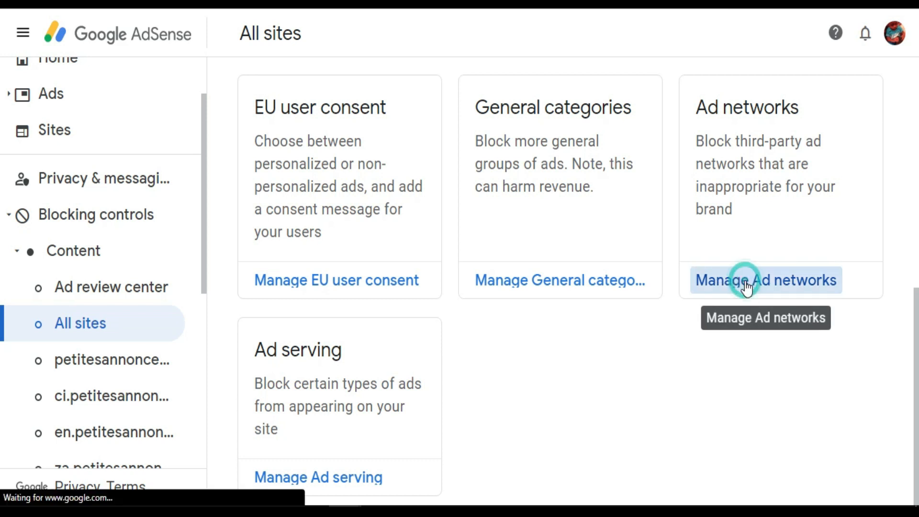
- Load the Ad networks blocking page listing 30314 networks, all Allowed
left_click(764, 279)
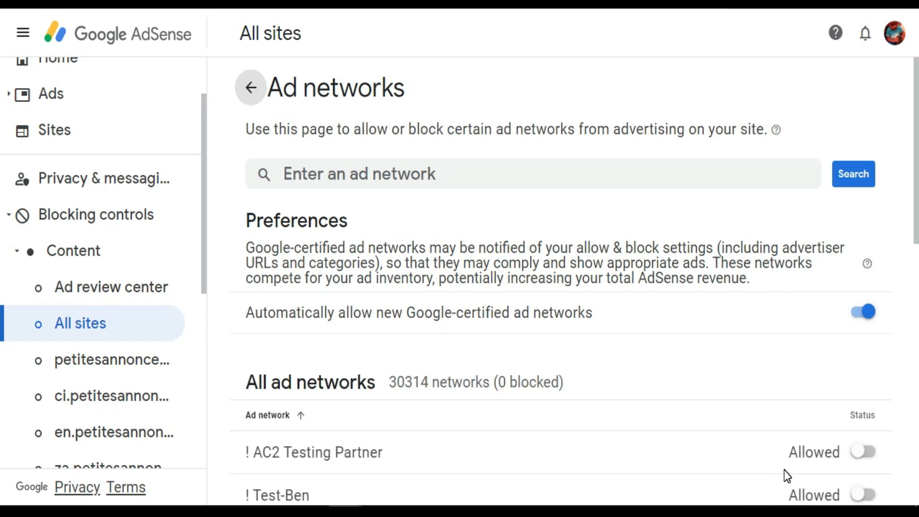
mouse_move(474, 359)
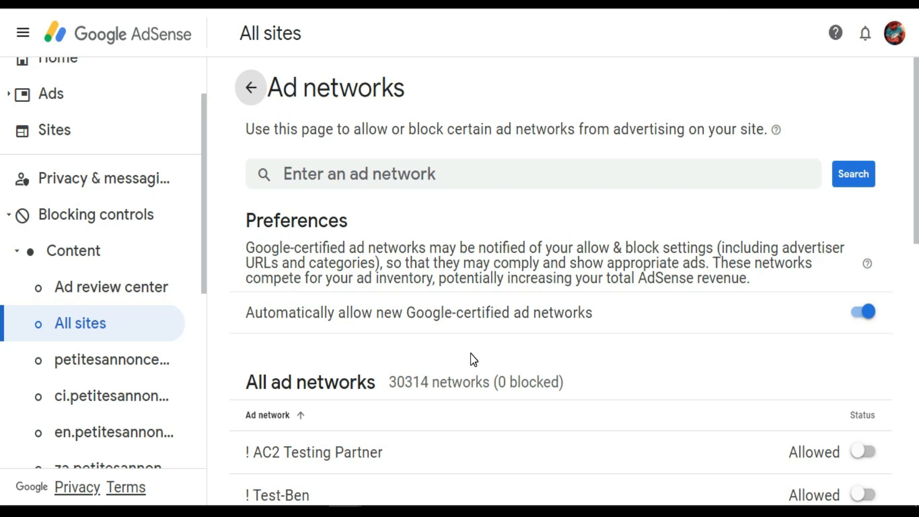
scroll("down", 3)
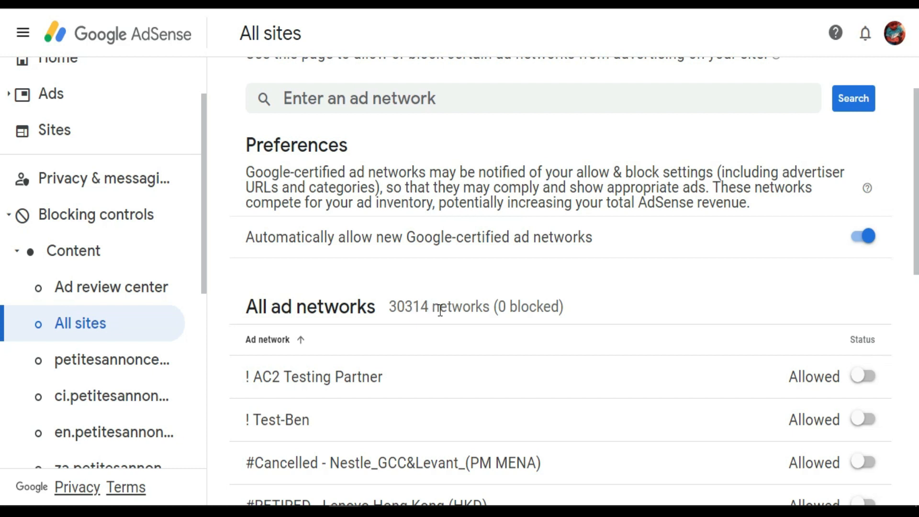
mouse_move(532, 309)
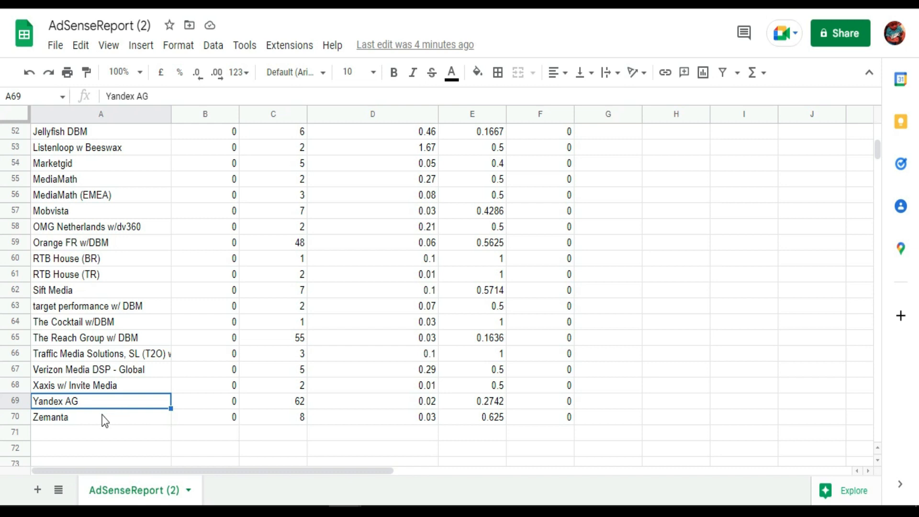
mouse_move(424, 392)
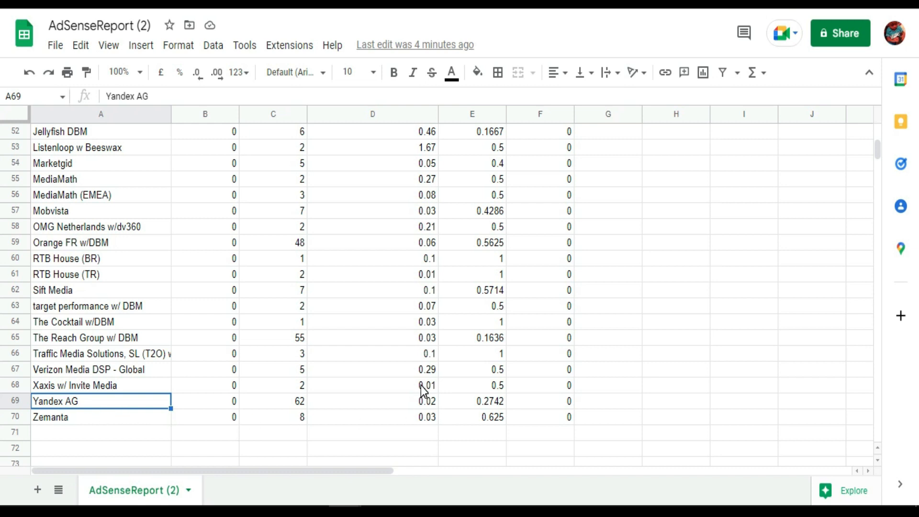
- Select and copy the Xaxis w/ Invite Media name from cell A68 of the report
left_click(100, 384)
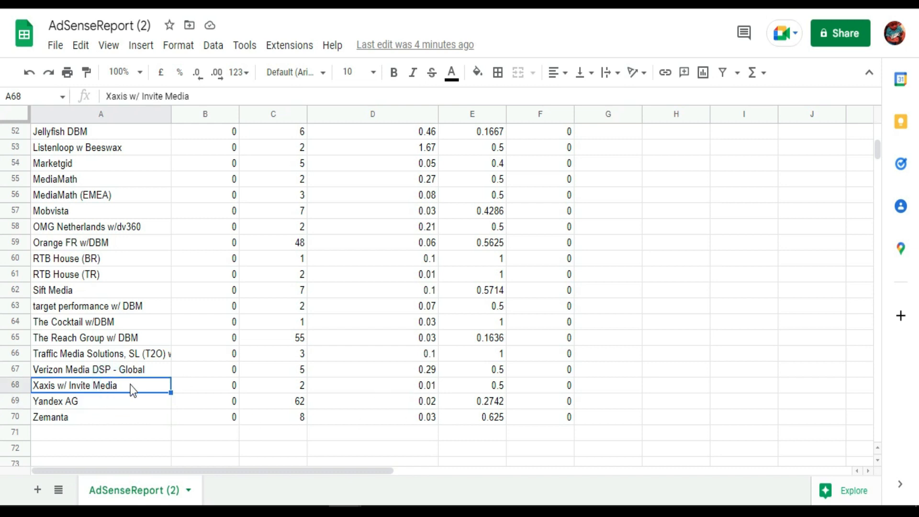
double_click(75, 384)
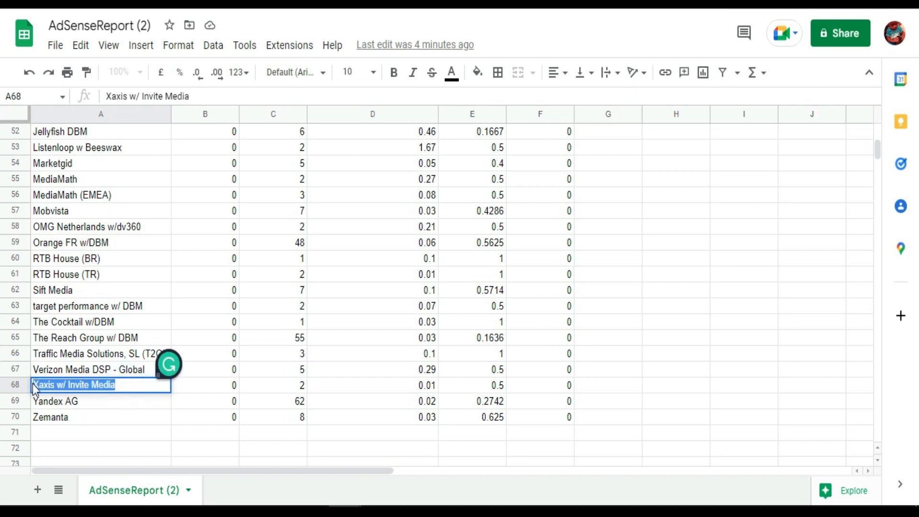
right_click(73, 385)
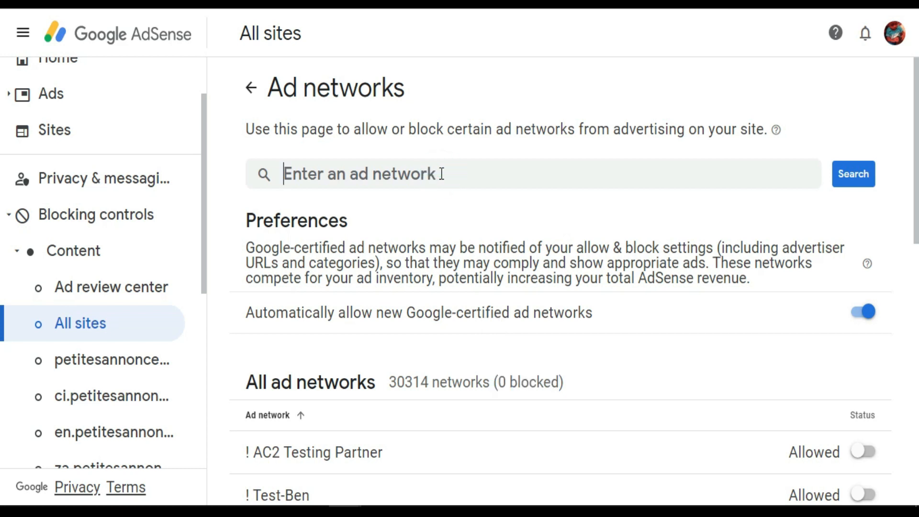
- Search for Xaxis w/ Invite Media and switch its status to Blocked
type("Xaxis w/ Invite Media")
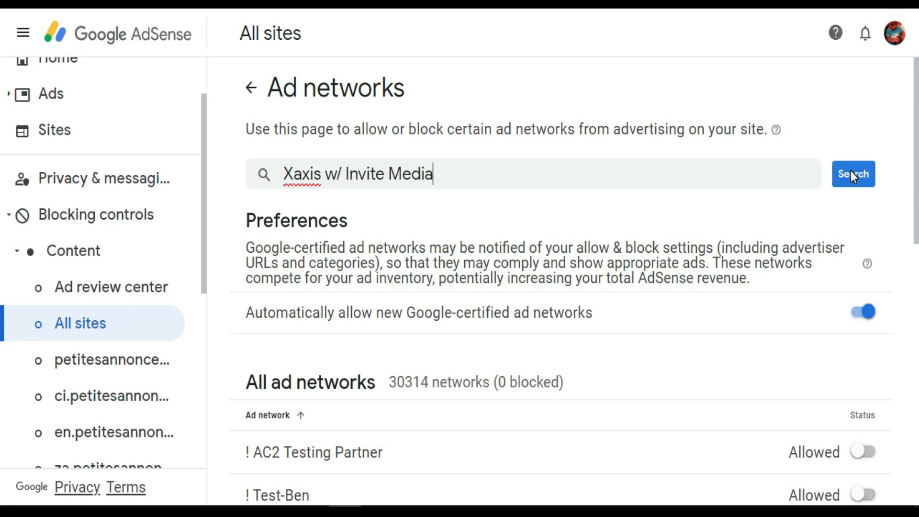
left_click(851, 174)
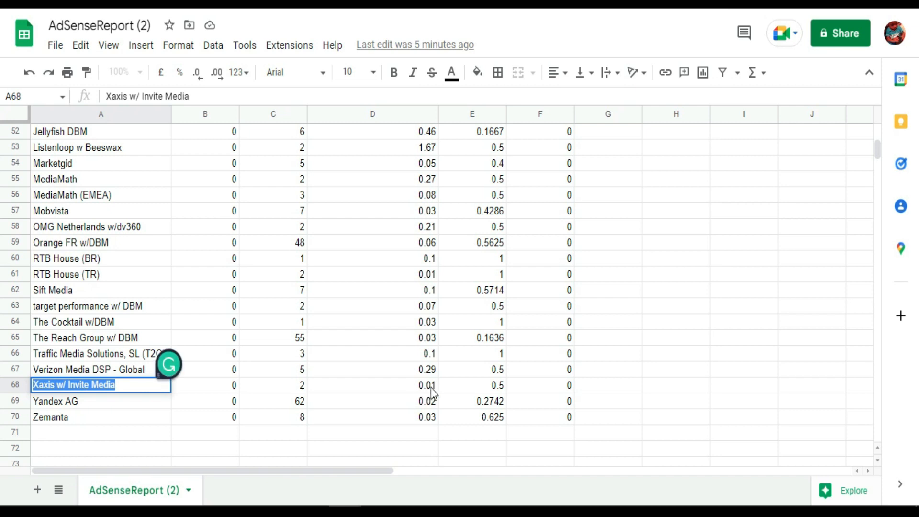
mouse_move(434, 392)
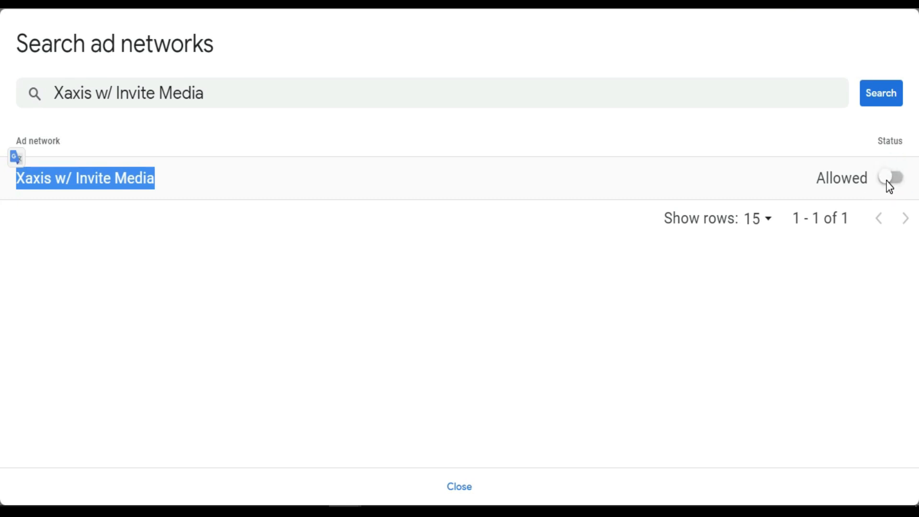
left_click(891, 178)
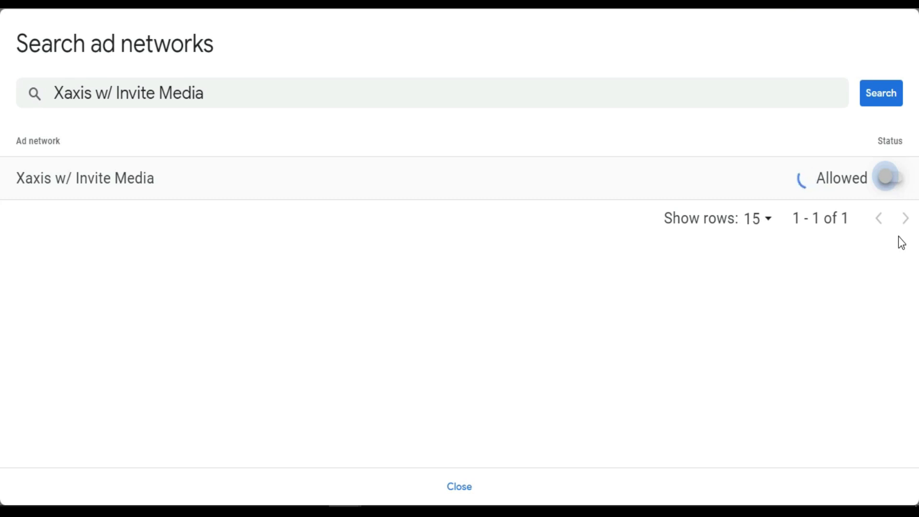
left_click(893, 177)
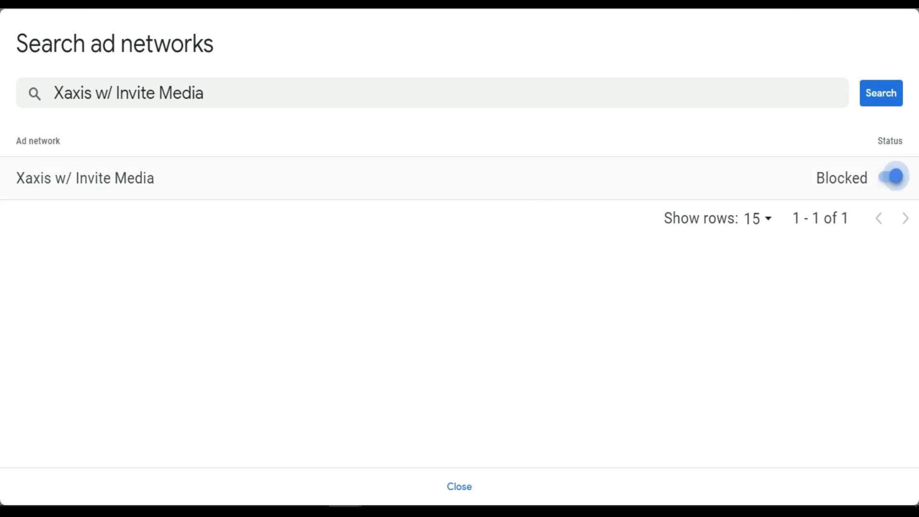
left_click(458, 487)
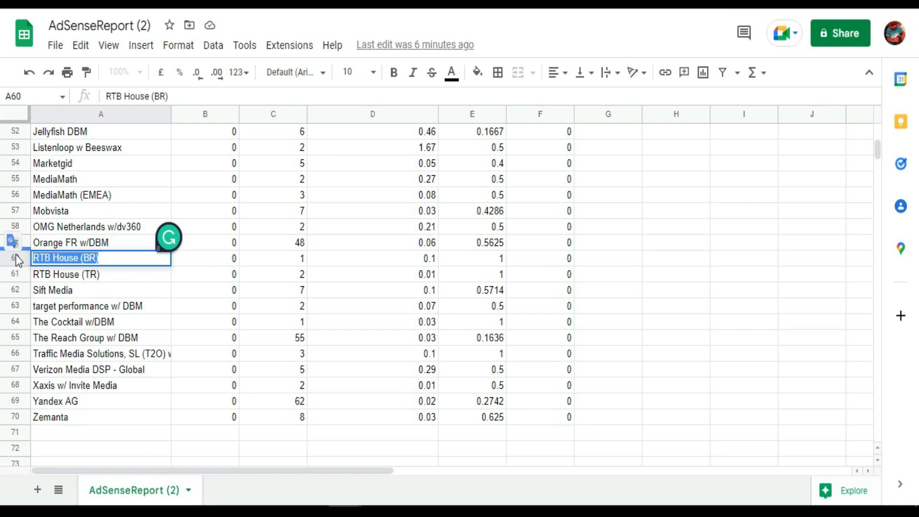
- Search for RTB House (BR), switch its status to Blocked, and close the search results
right_click(64, 258)
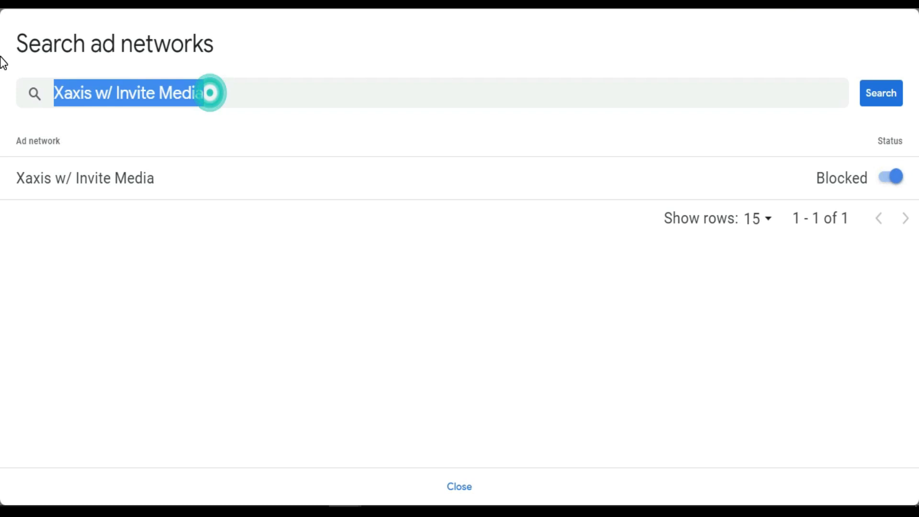
type("RTB House (BR)")
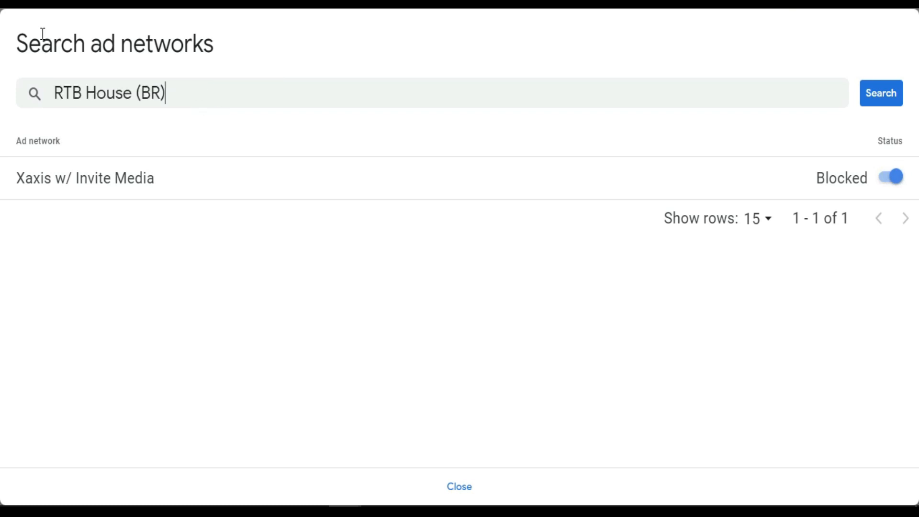
left_click(880, 93)
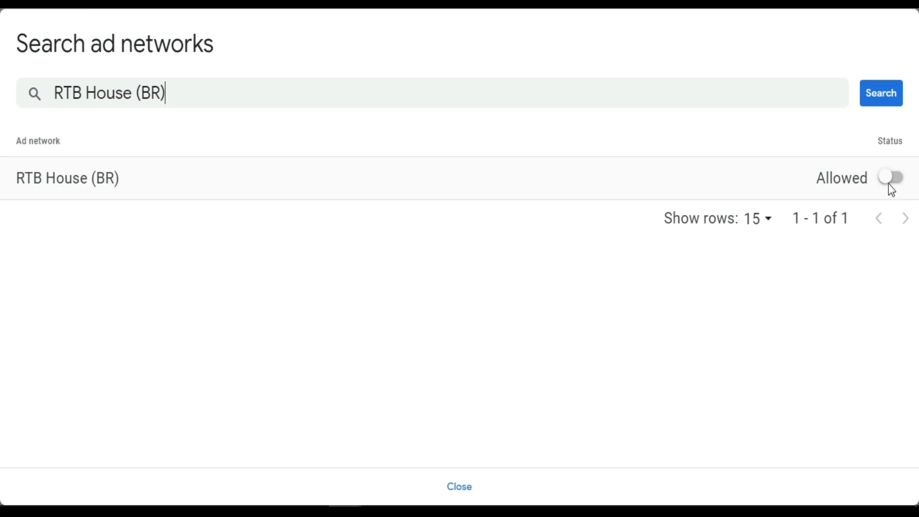
left_click(891, 177)
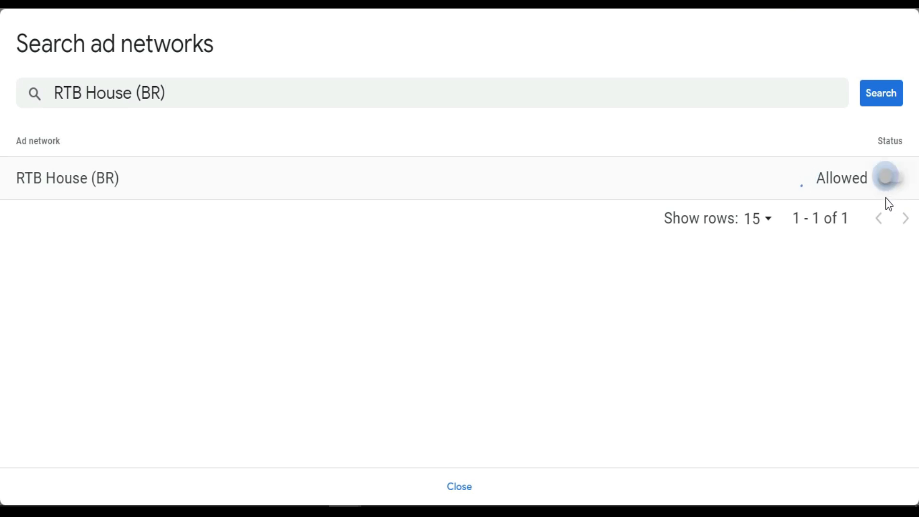
left_click(893, 178)
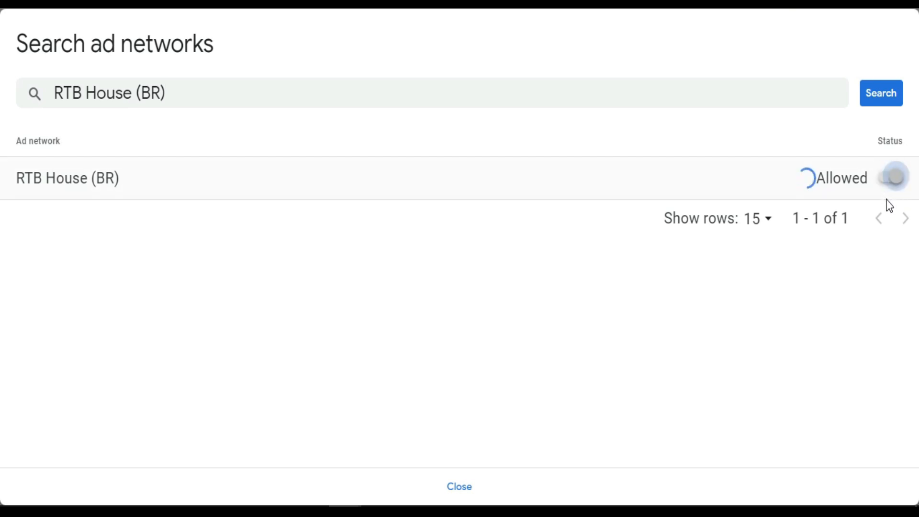
left_click(893, 176)
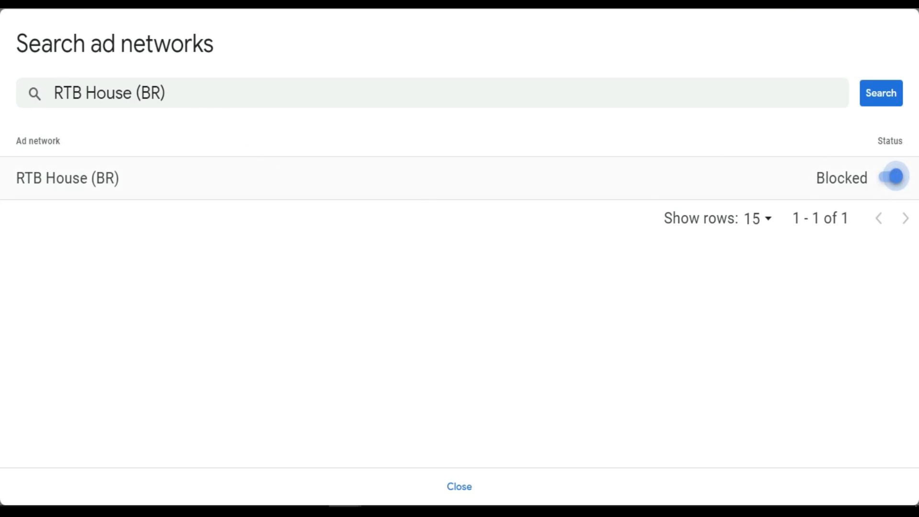
left_click(459, 486)
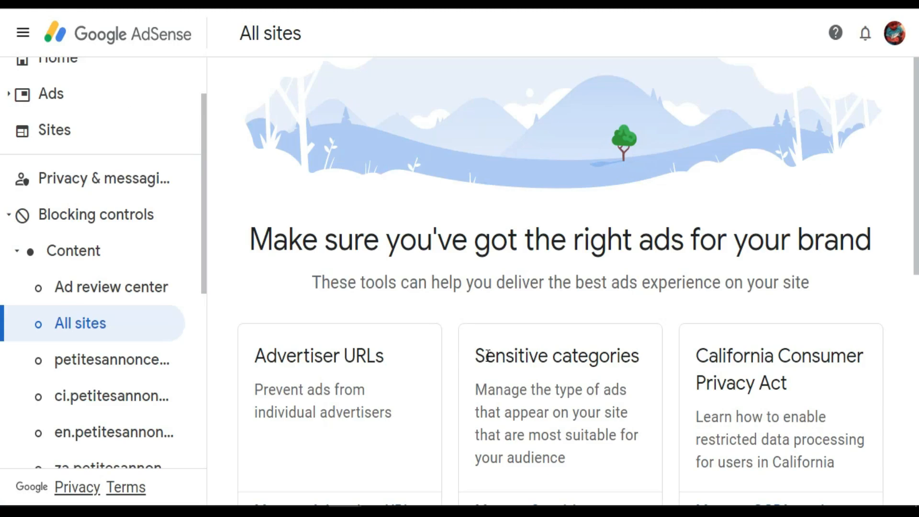
- Reopen Manage Ad networks and confirm RTB House (BR) and Xaxis w/ Invite Media show as the 2 blocked networks
scroll("down", 3)
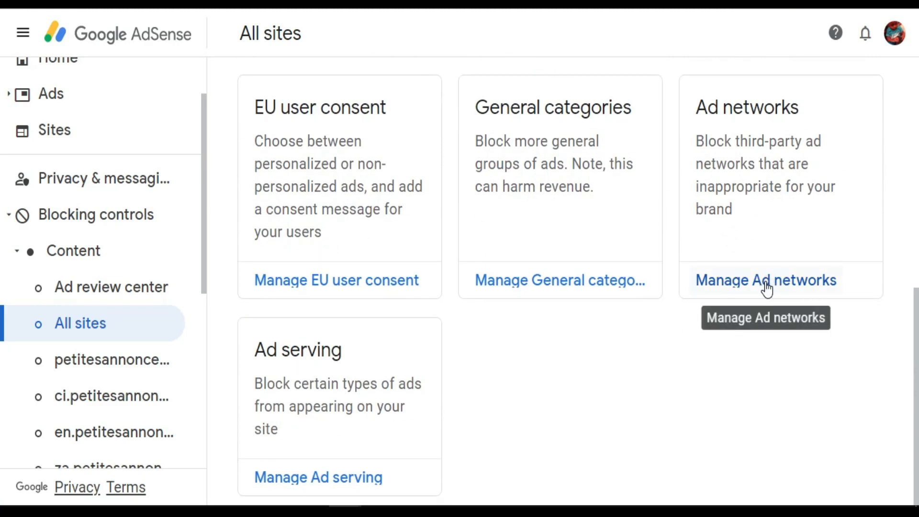
left_click(765, 279)
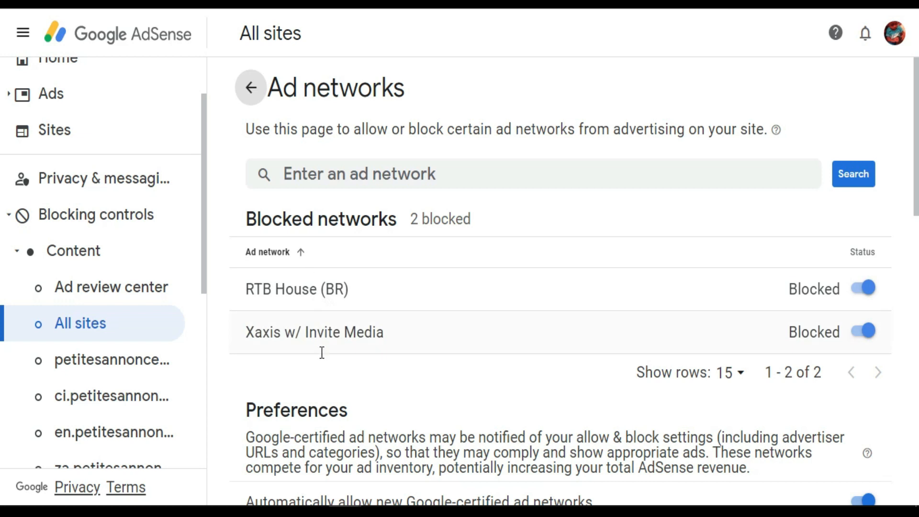
scroll("down", 3)
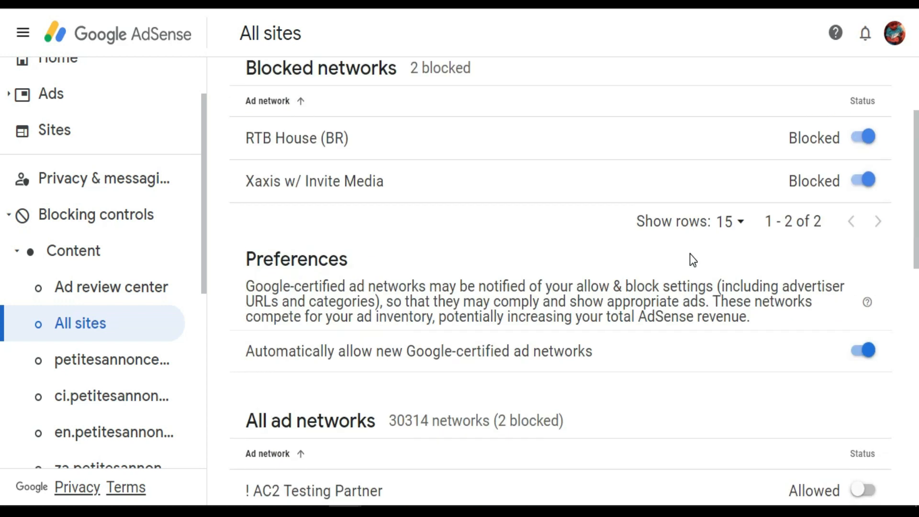
scroll("down", 3)
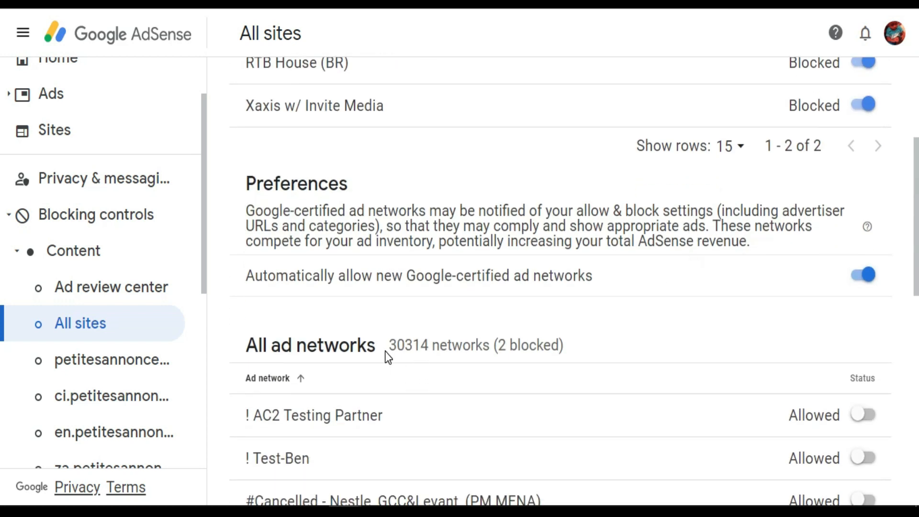